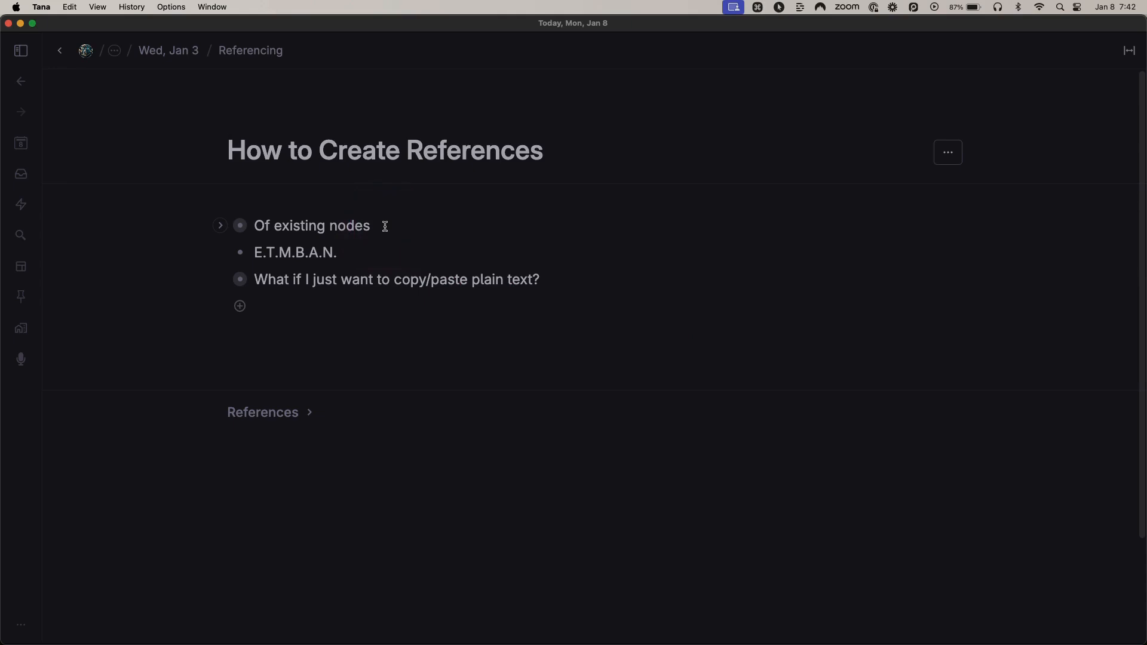
Copy 'Copy the original node' and paste it as a reference child under 'Cmd+C anywhere on the node'.
left_click(220, 225)
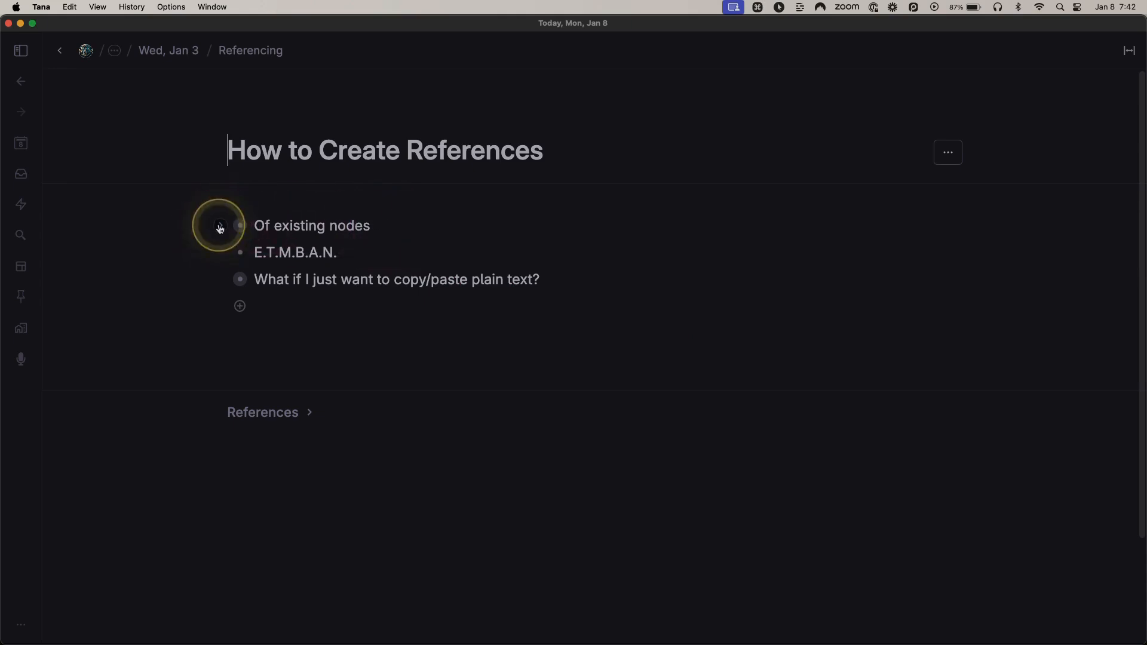
left_click(239, 225)
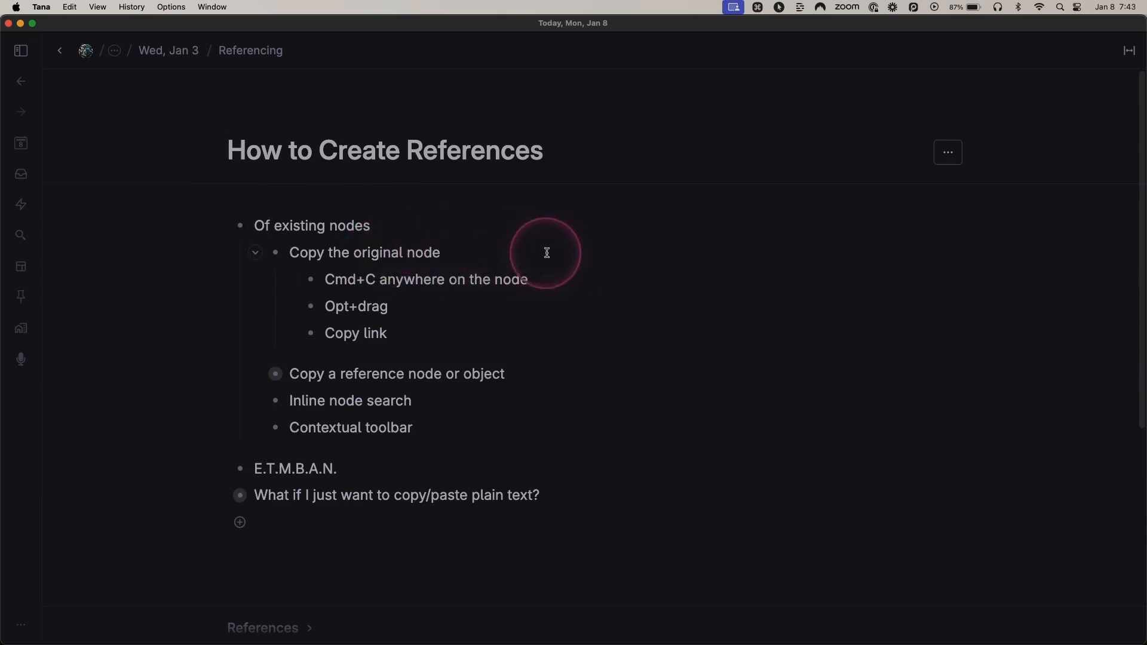
key("cmd")
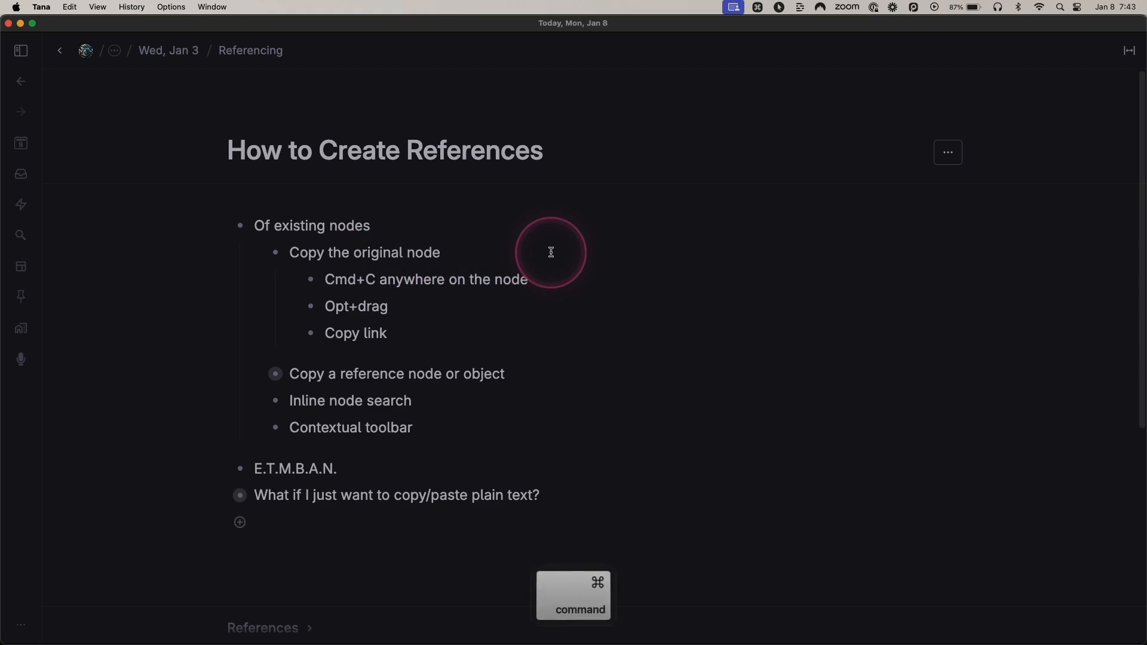
key("cmd+c")
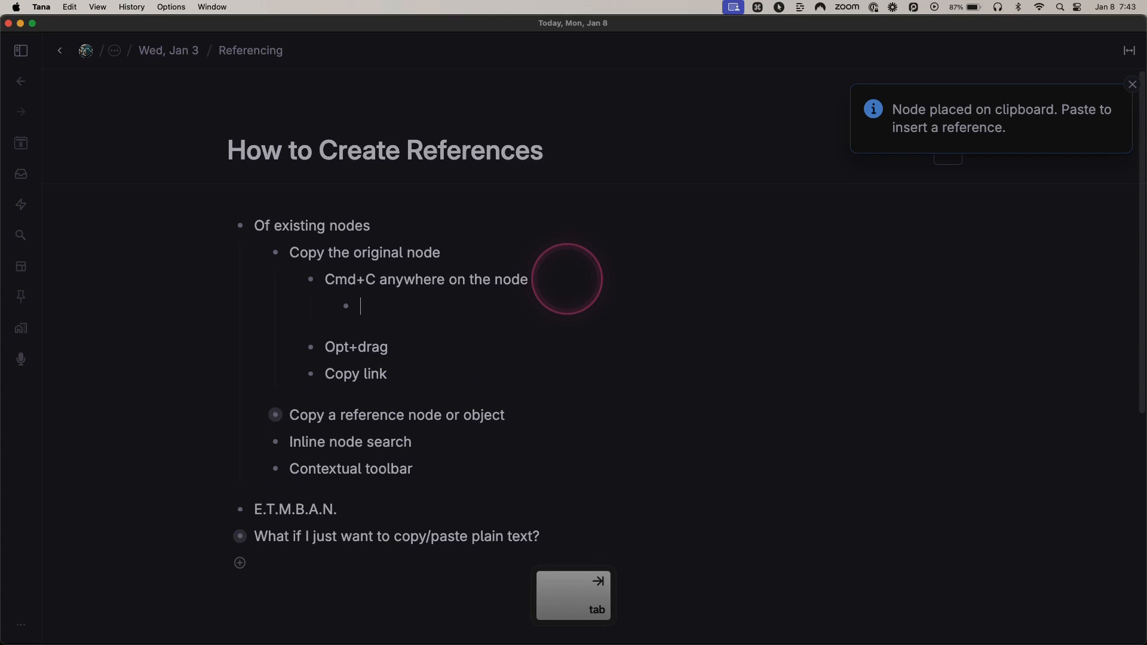
key("cmd+v")
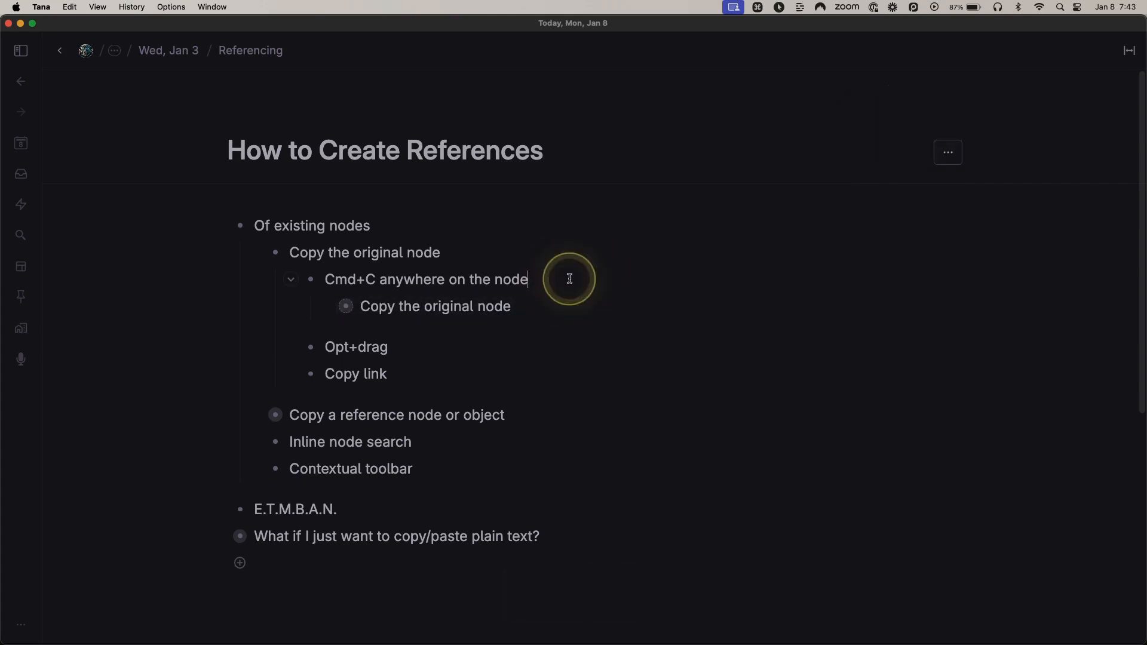
key("cmd+v")
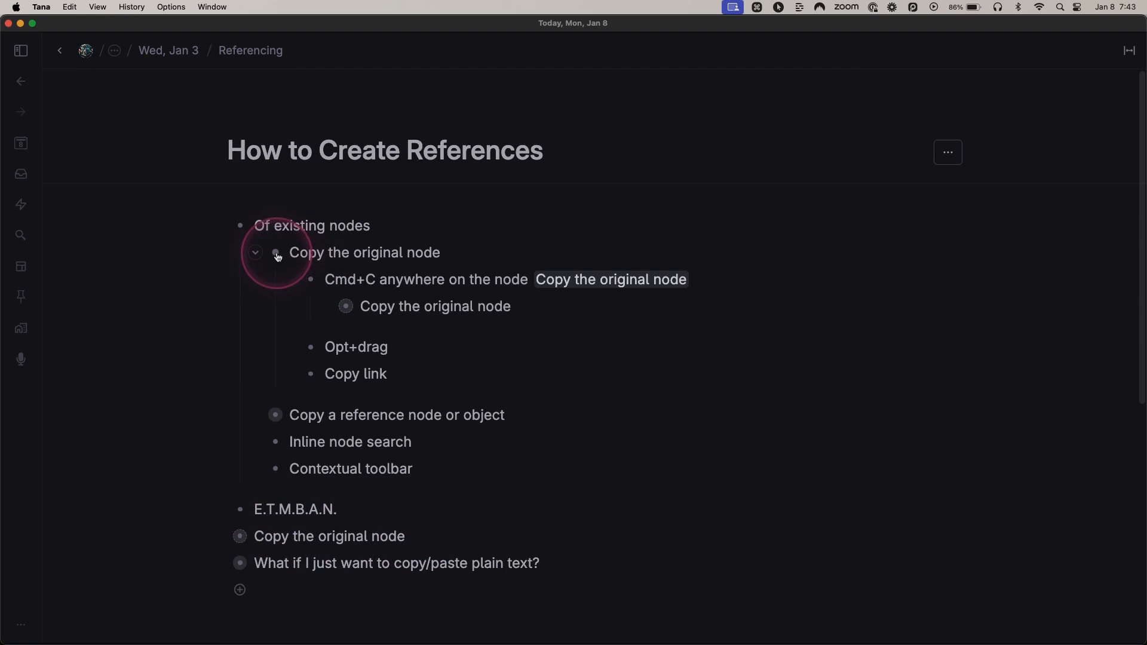
Copy a link to 'Copy the original node' from its bullet's options menu.
left_click(276, 252)
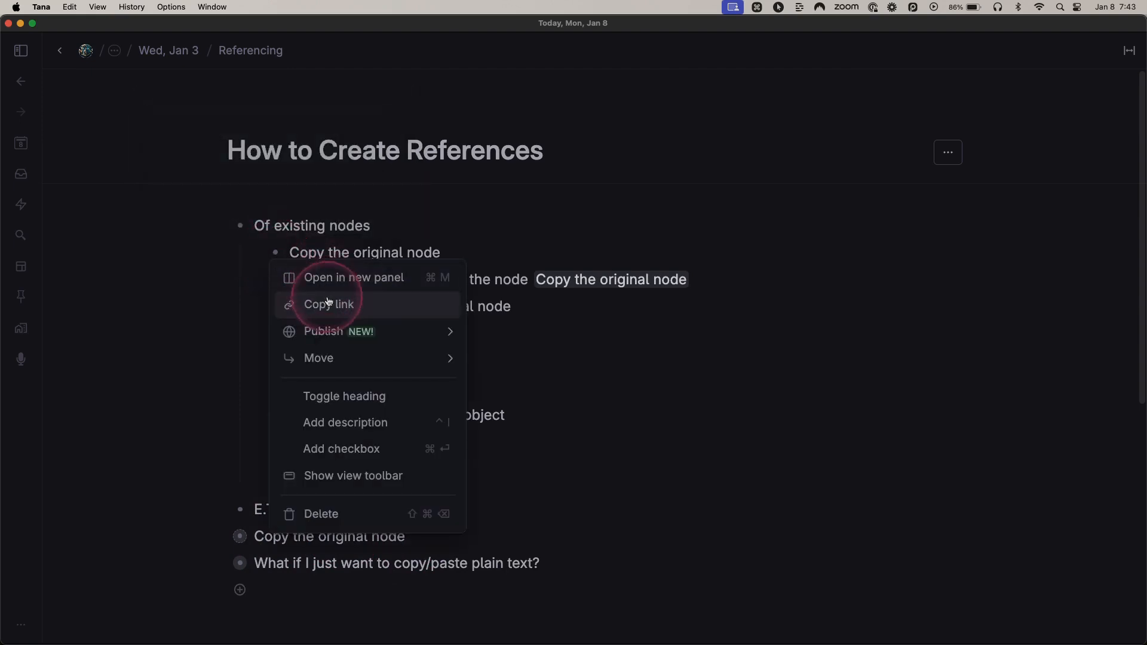
left_click(328, 304)
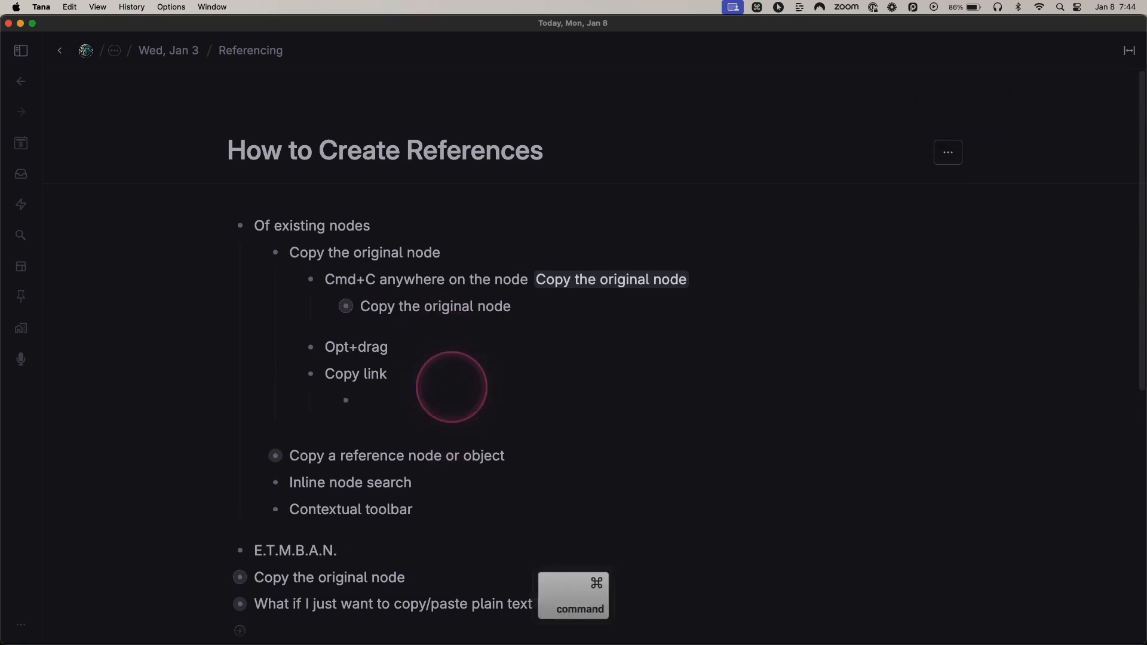
Paste references to 'Copy the original node' under Copy link and into a new indented item.
key("cmd+v")
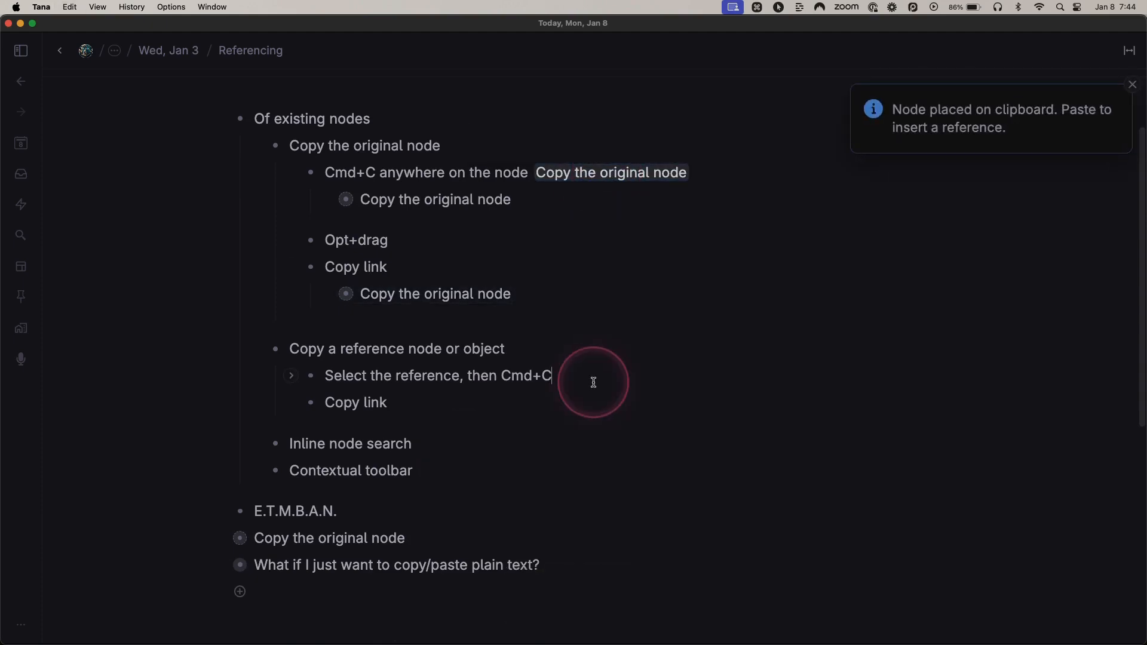
key("cmd+v")
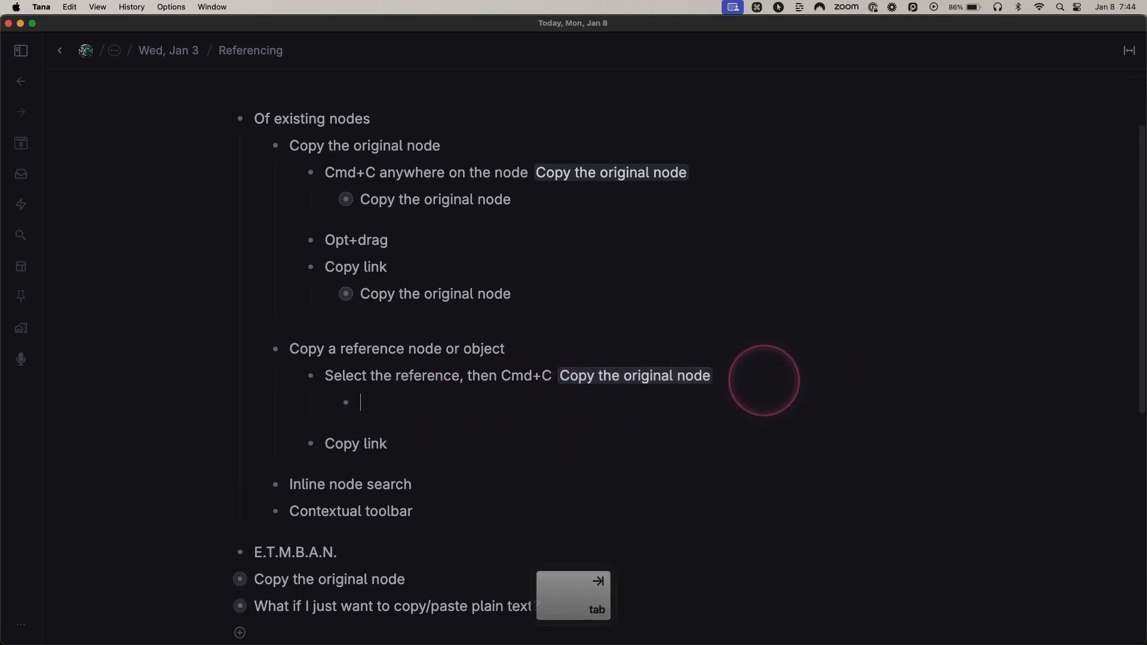
key("cmd+v")
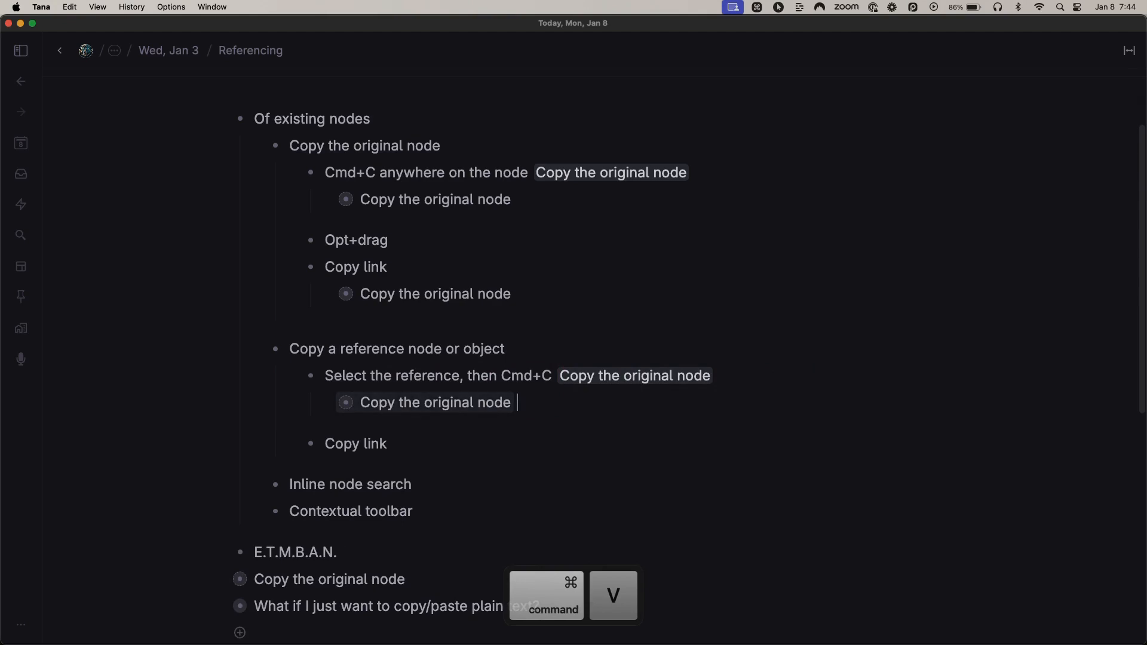
Copy a link from the pasted reference's bullet and paste it under the second Copy link item.
left_click(646, 387)
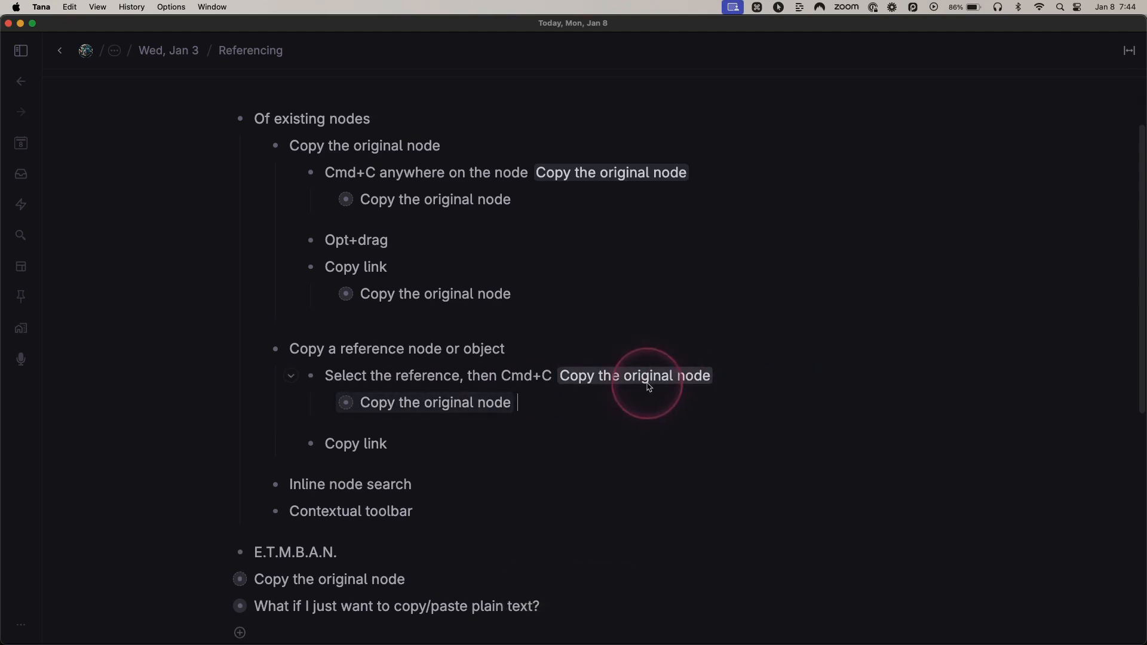
left_click(634, 375)
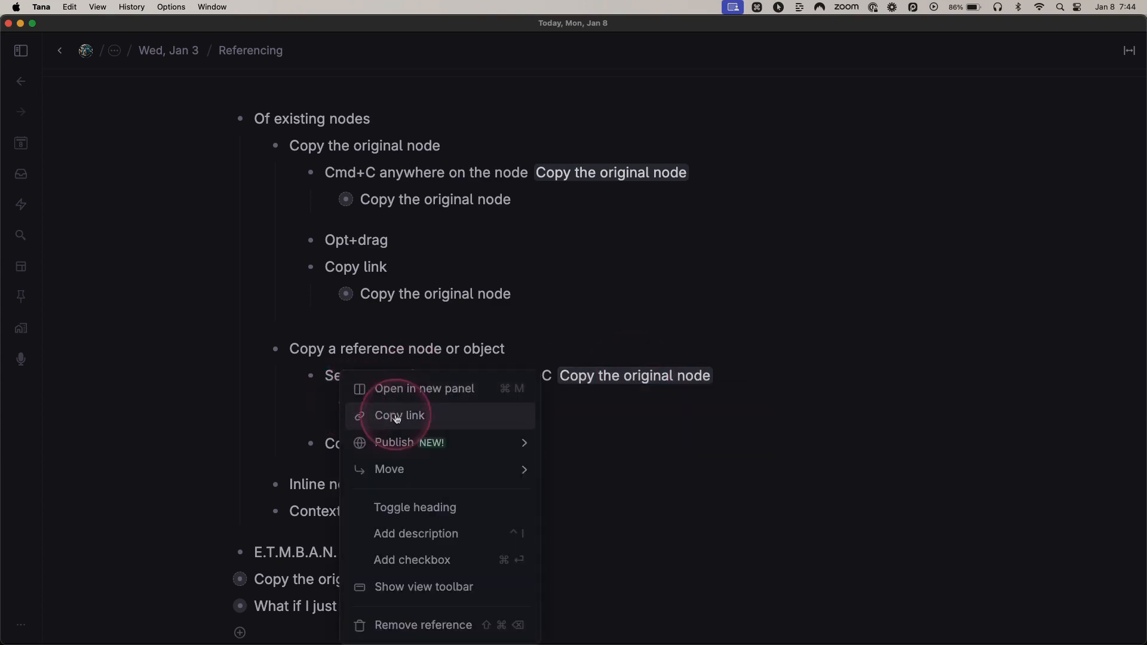
left_click(399, 416)
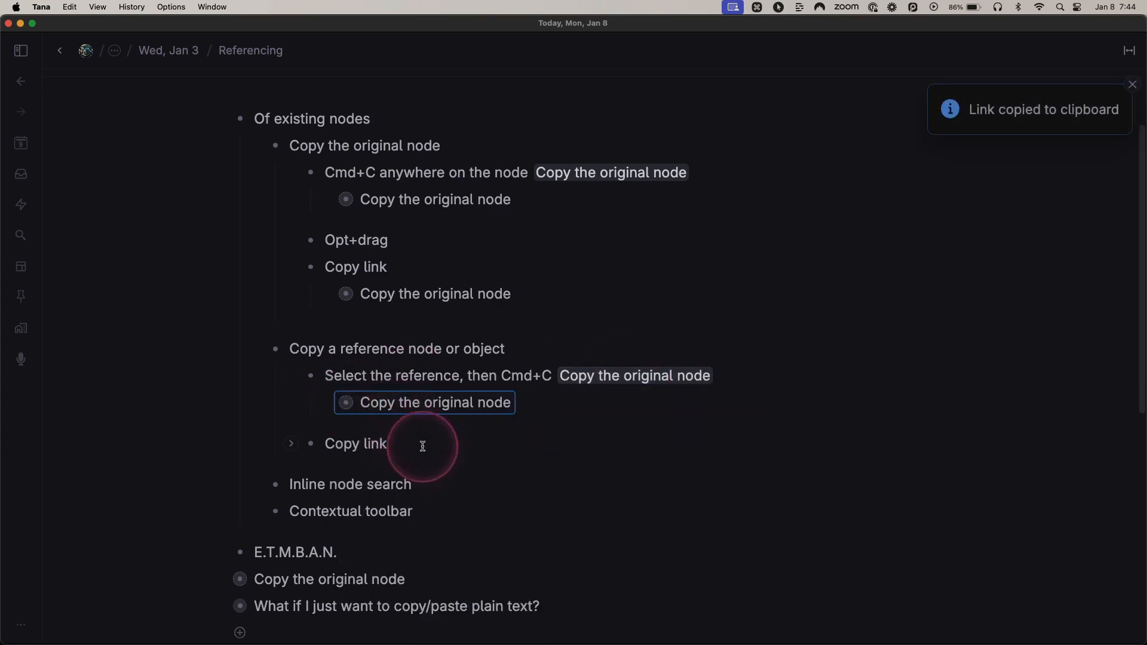
key("cmd+v")
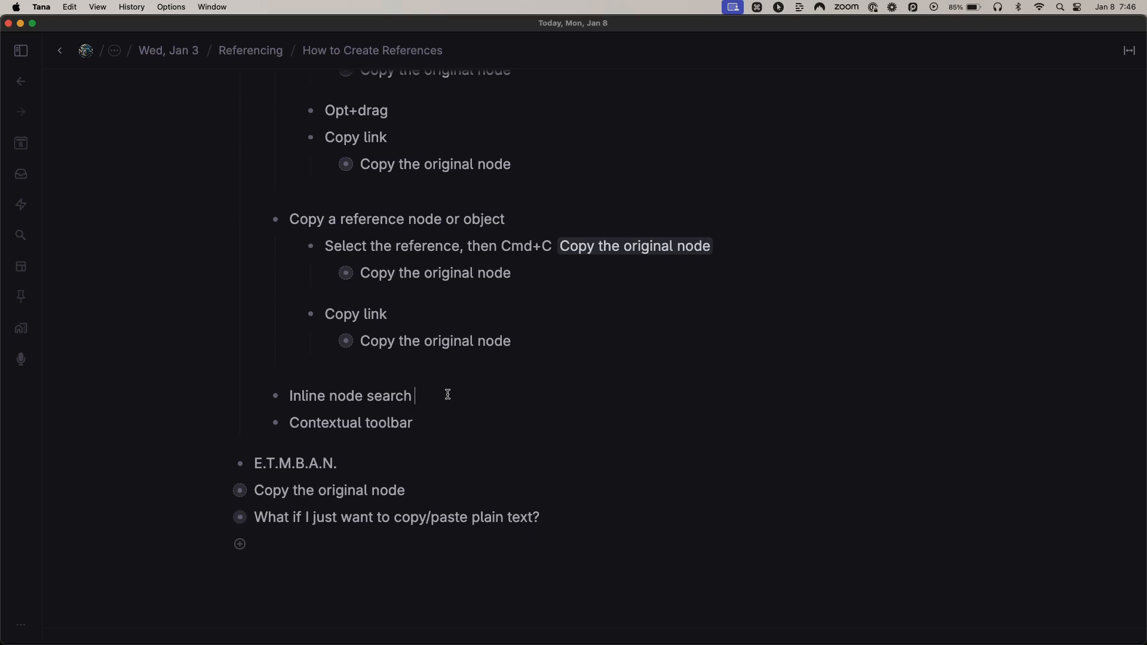
type("@")
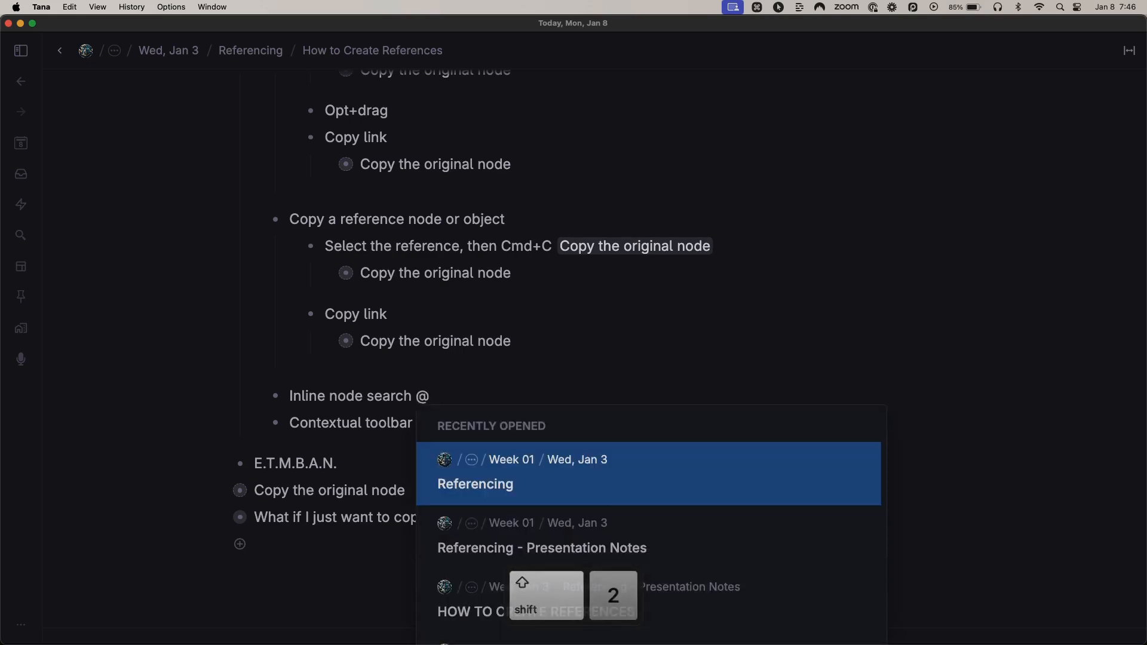
type("u")
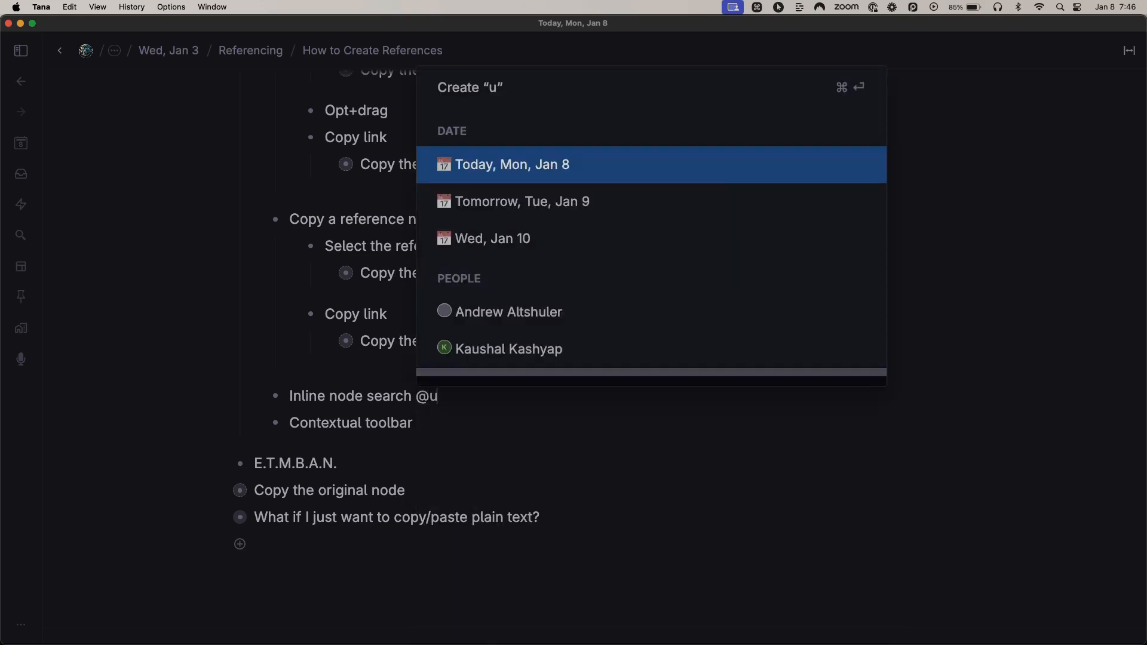
type("niver")
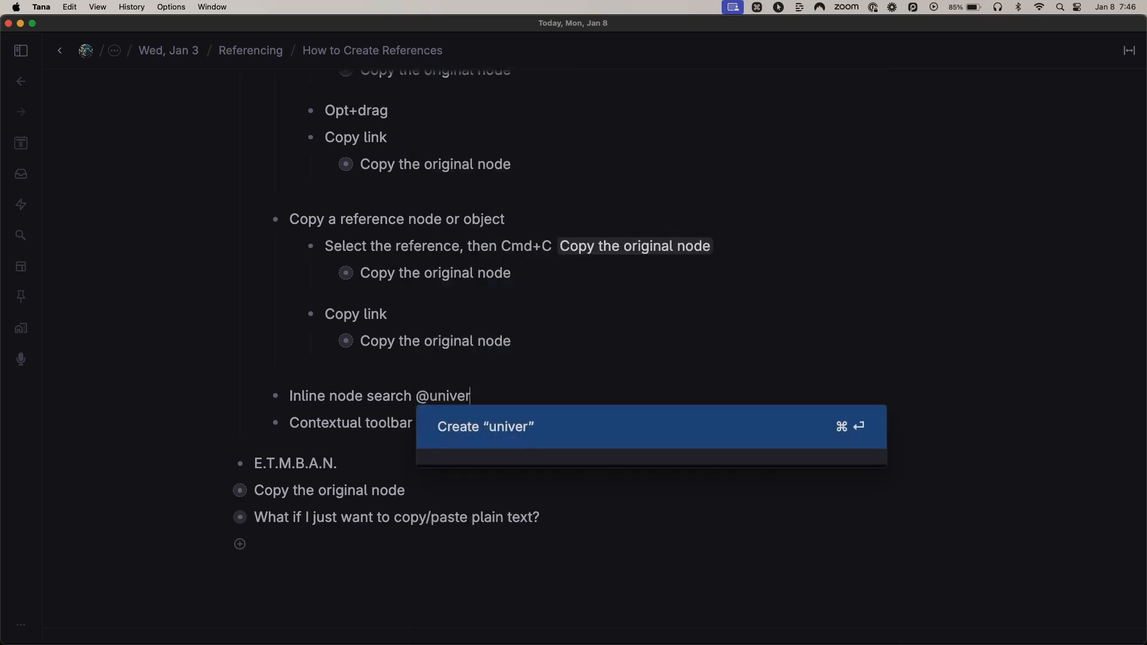
type("s")
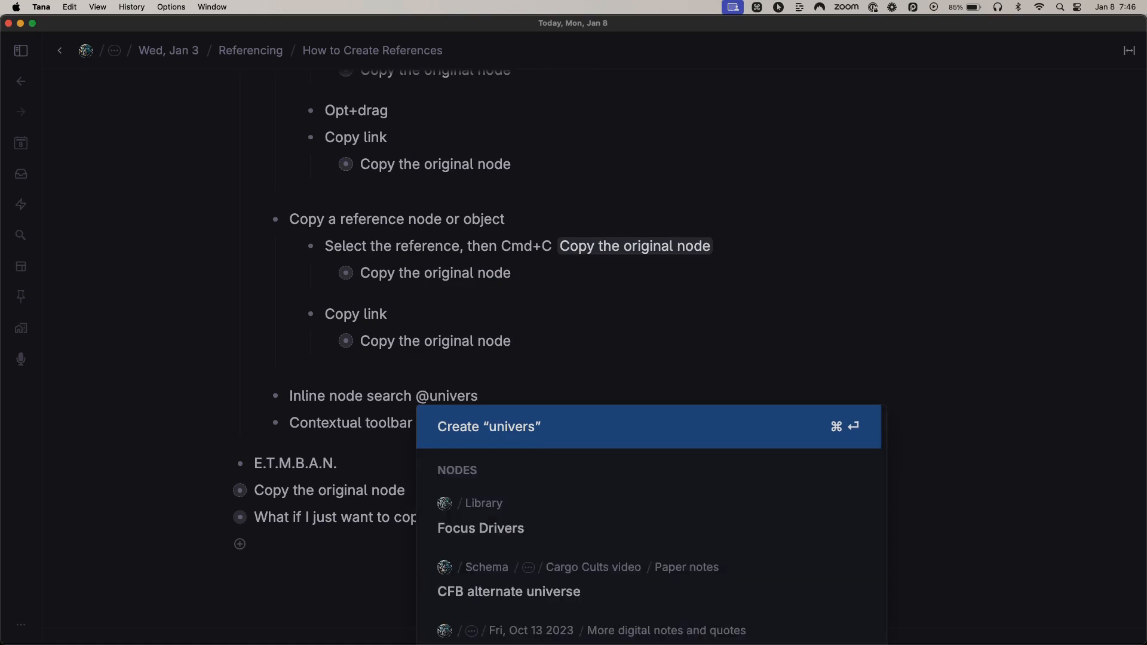
type("e")
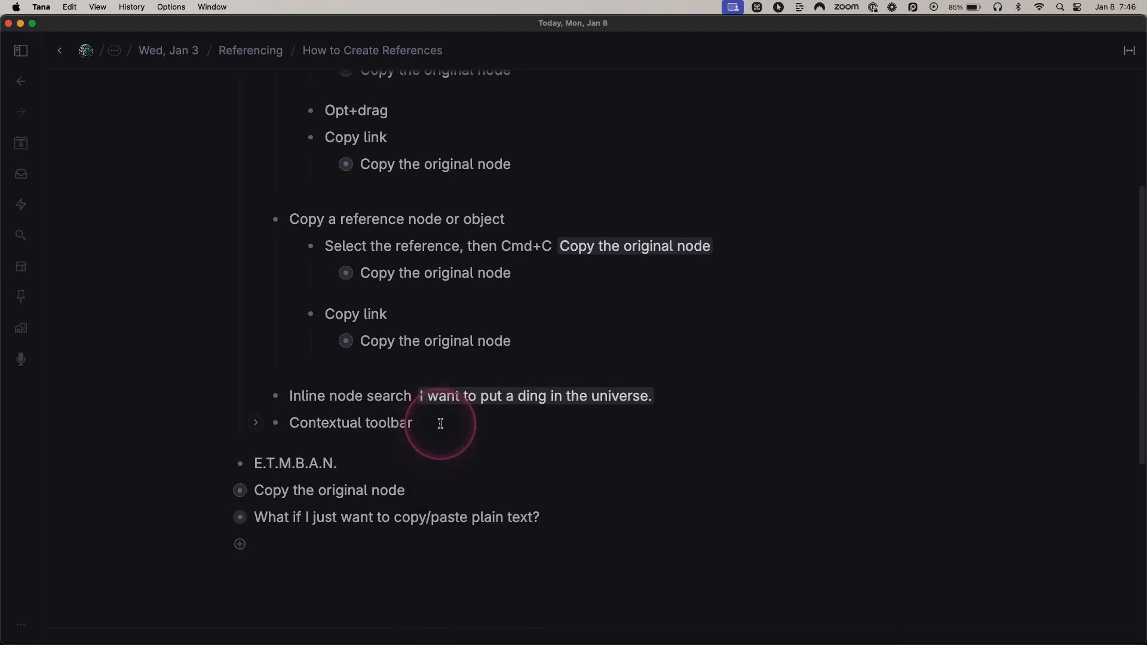
Select 'toolbar' in the Contextual toolbar line and search 'universe' to link it to a node.
double_click(382, 422)
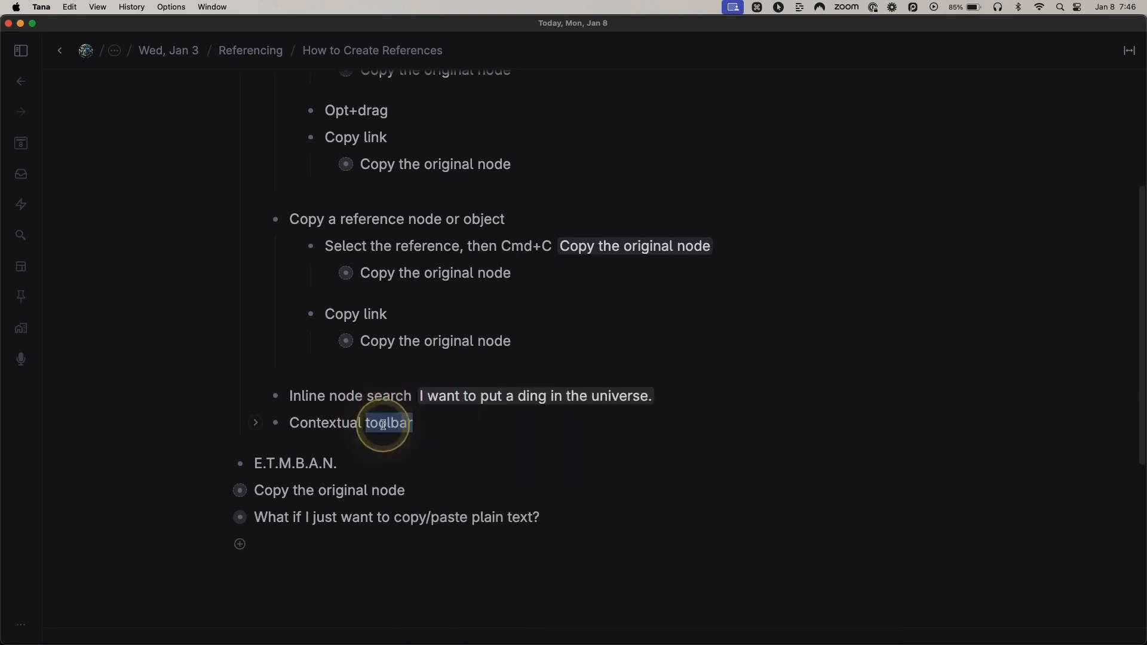
double_click(385, 423)
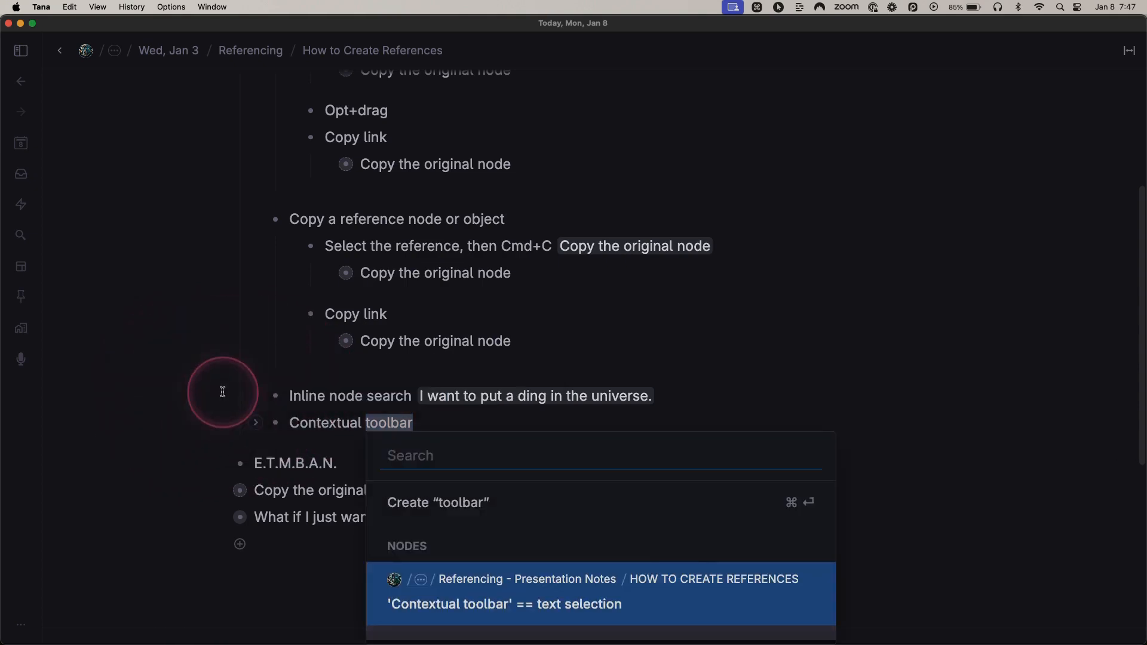
type("unive")
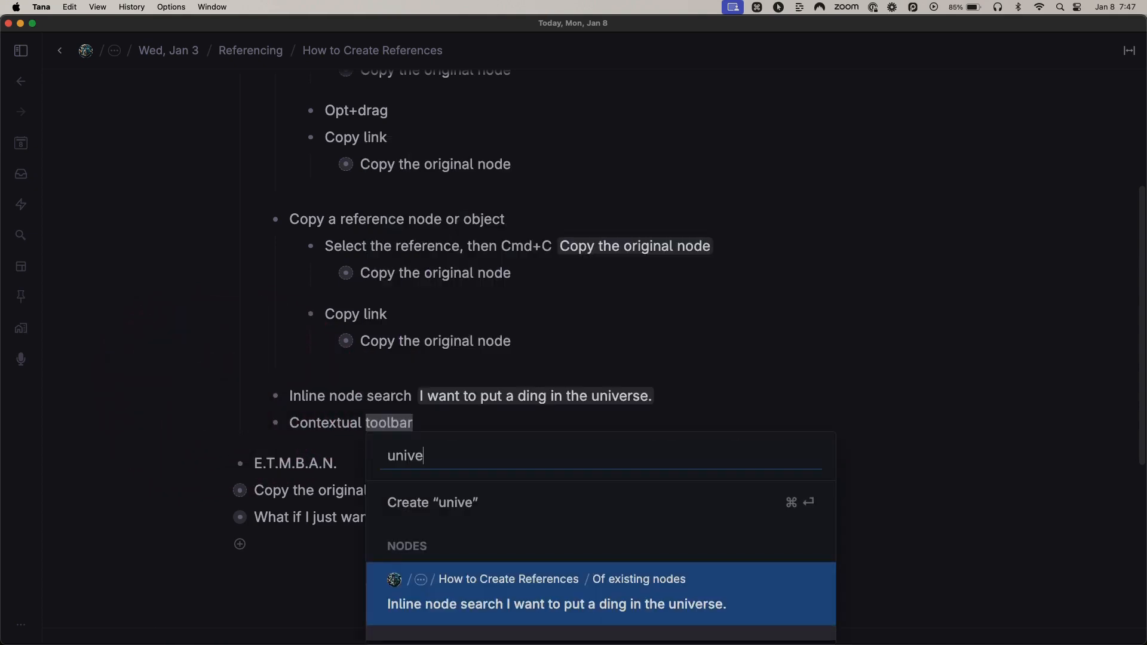
type("se")
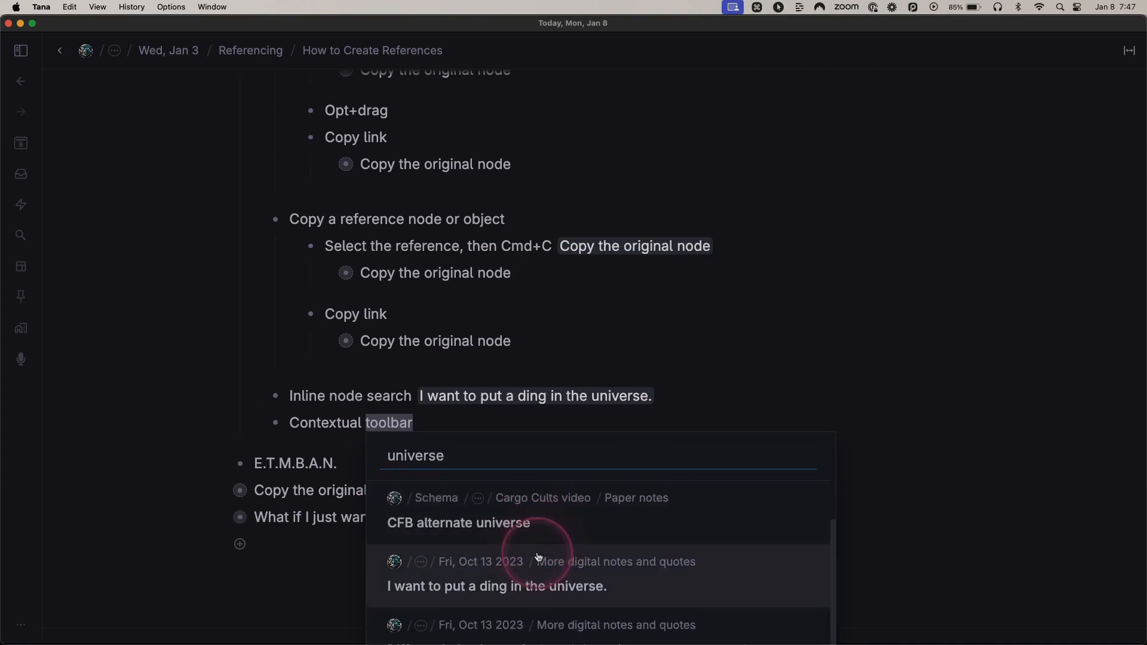
mouse_move(570, 589)
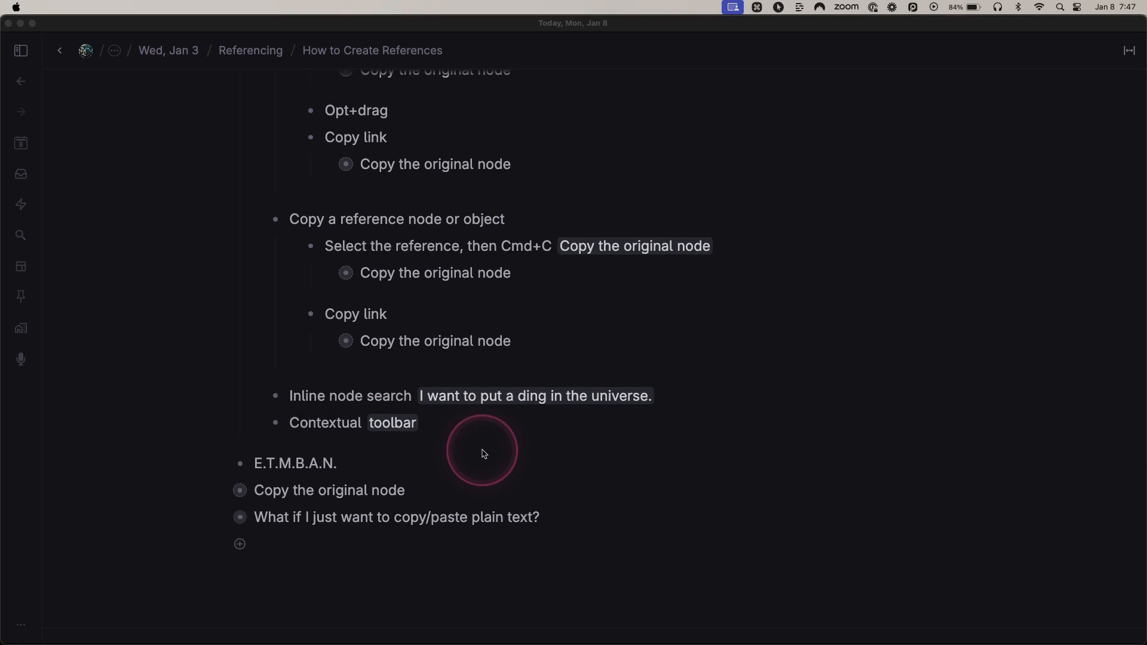
Turn the word 'Contextual' into a reference to a newly created 'Contextual' node.
left_click(482, 453)
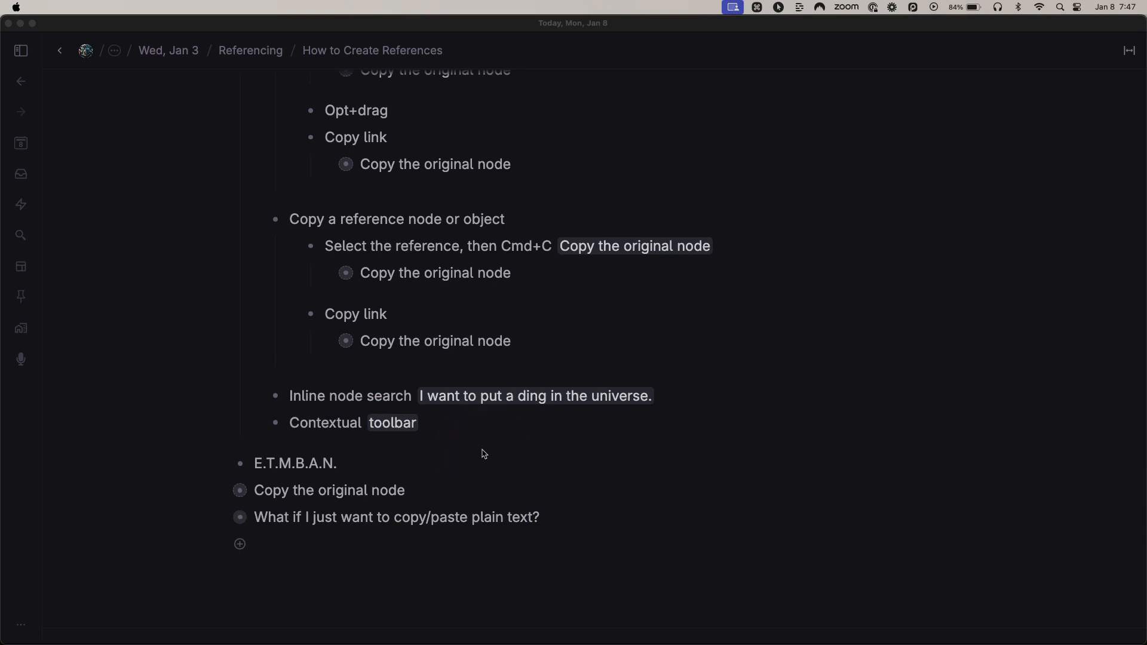
double_click(323, 423)
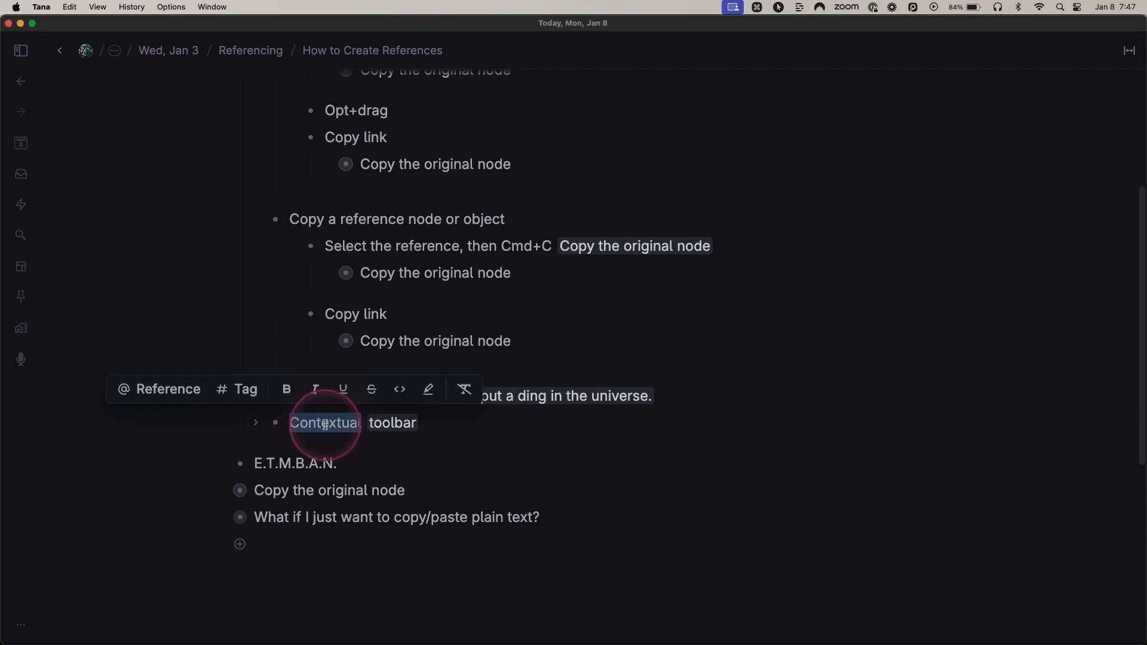
mouse_move(167, 389)
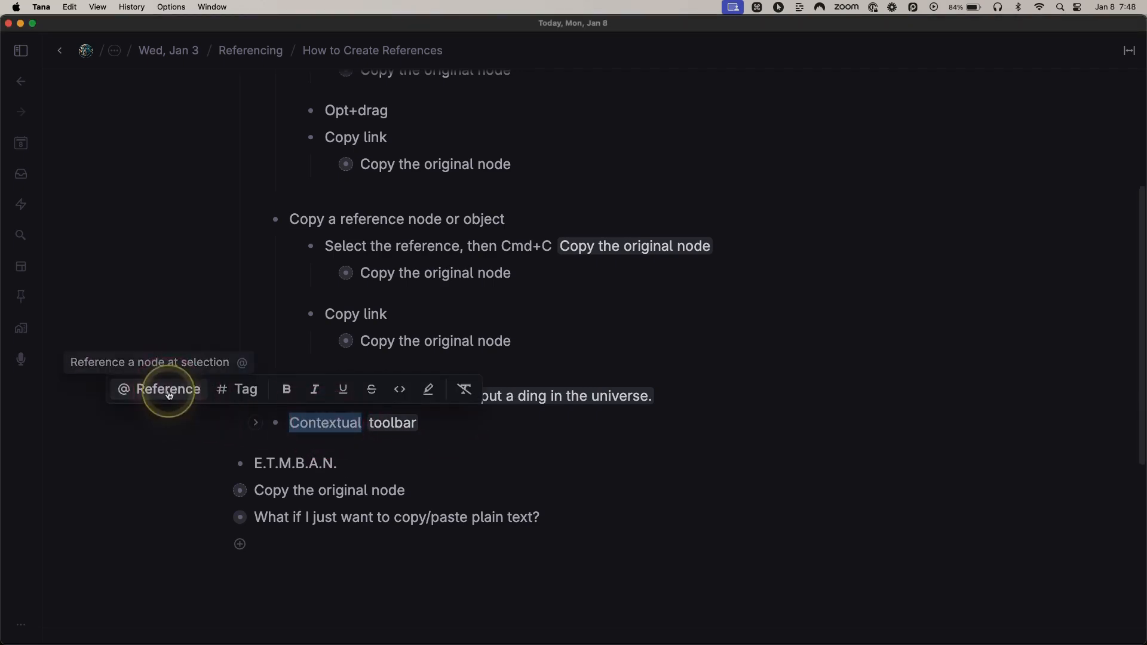
left_click(168, 389)
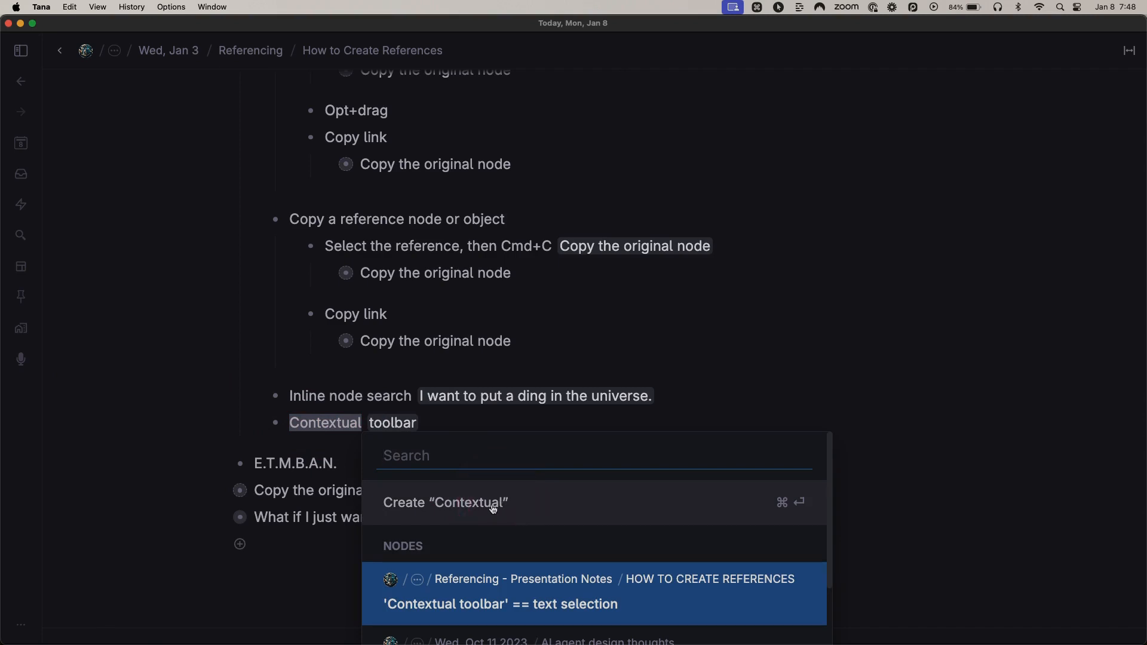
left_click(445, 503)
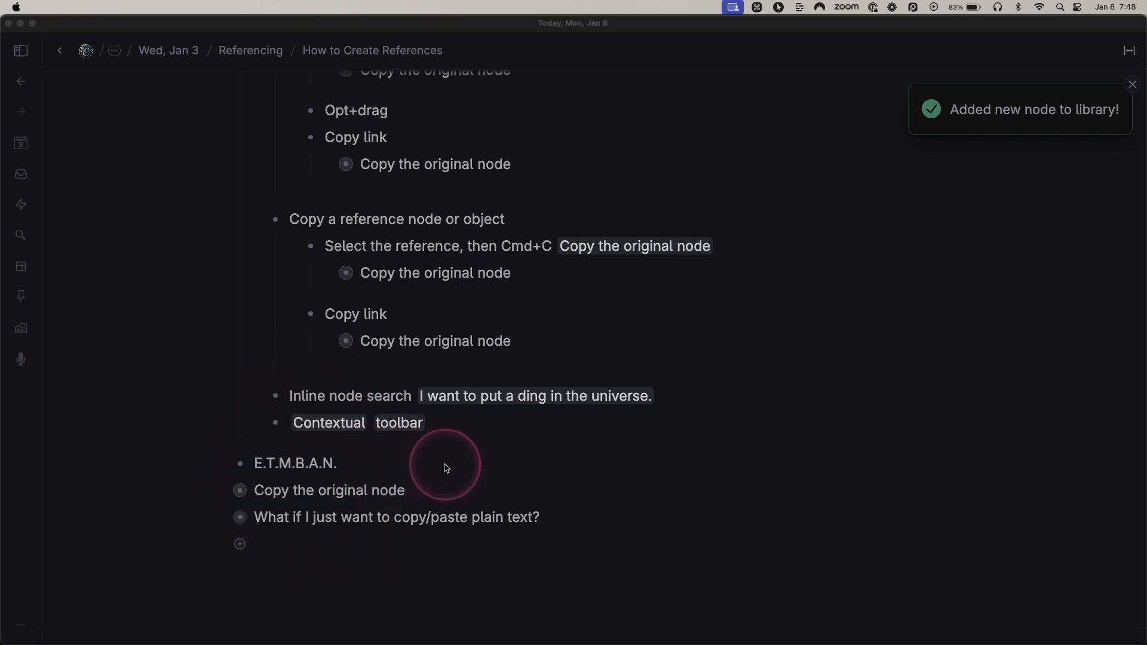
left_click(444, 466)
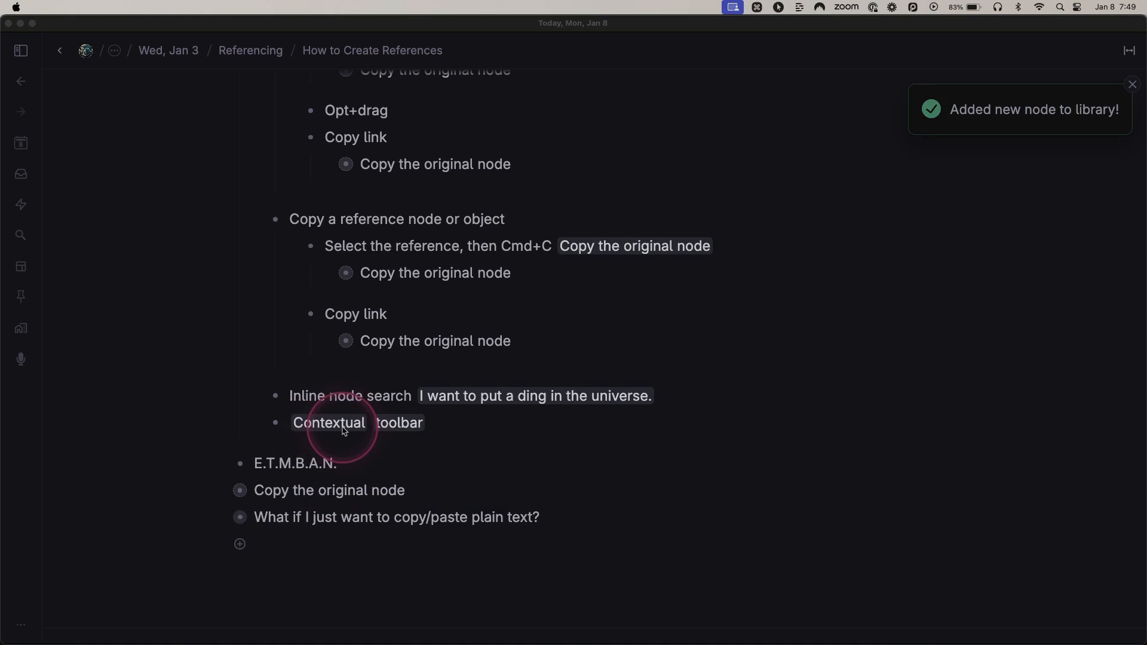
mouse_move(21, 299)
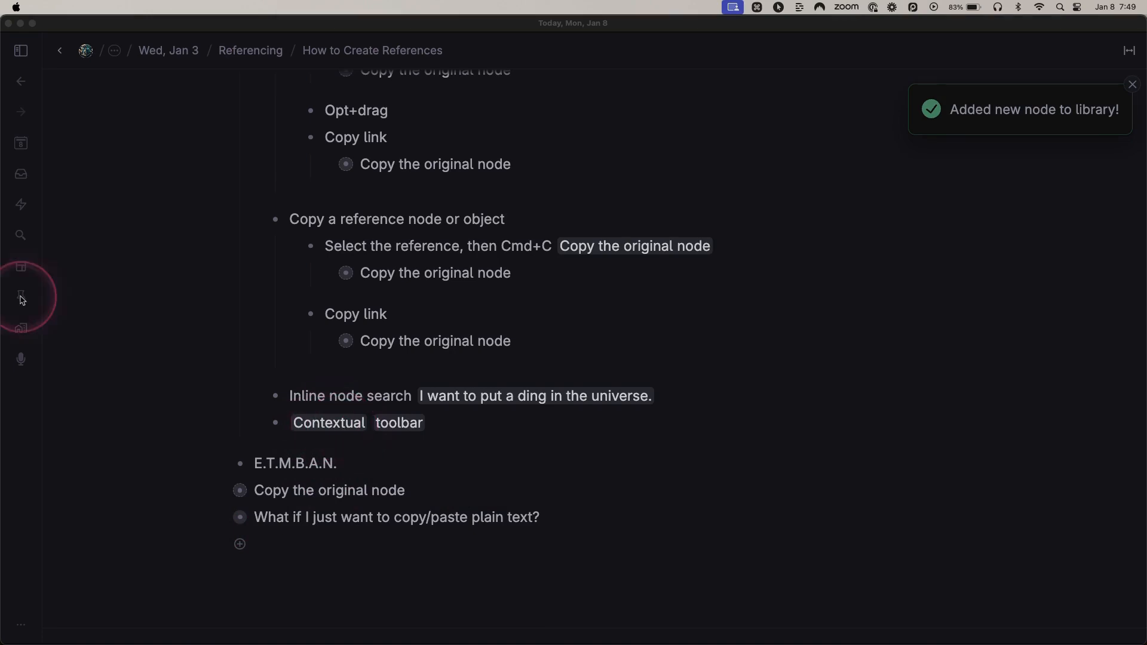
left_click(20, 297)
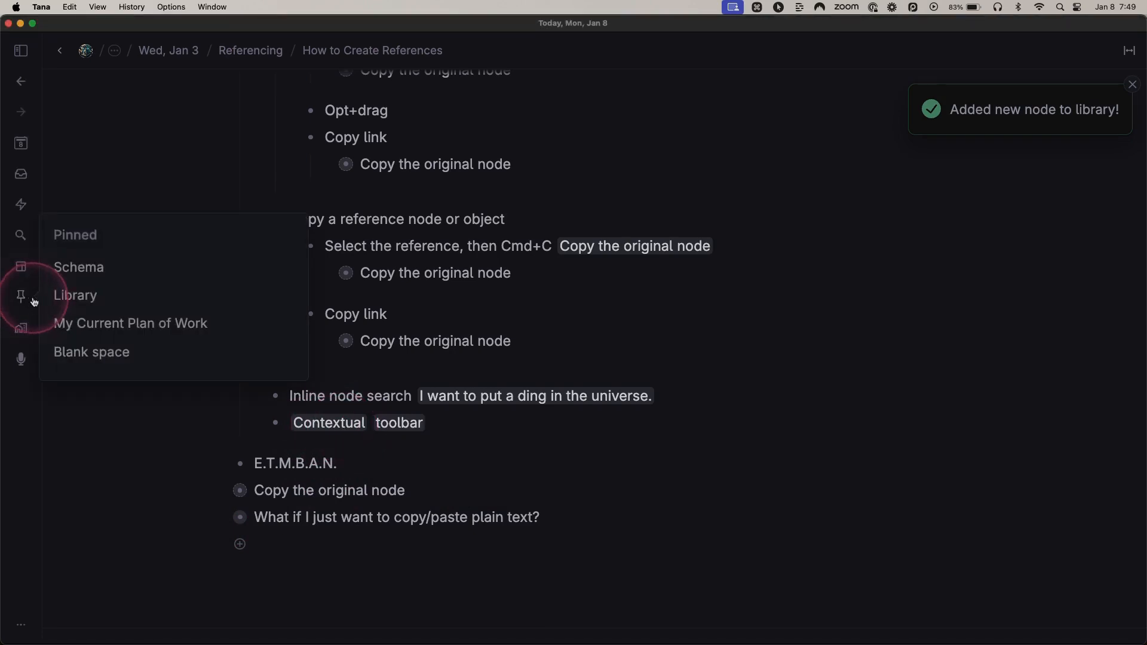
mouse_move(75, 299)
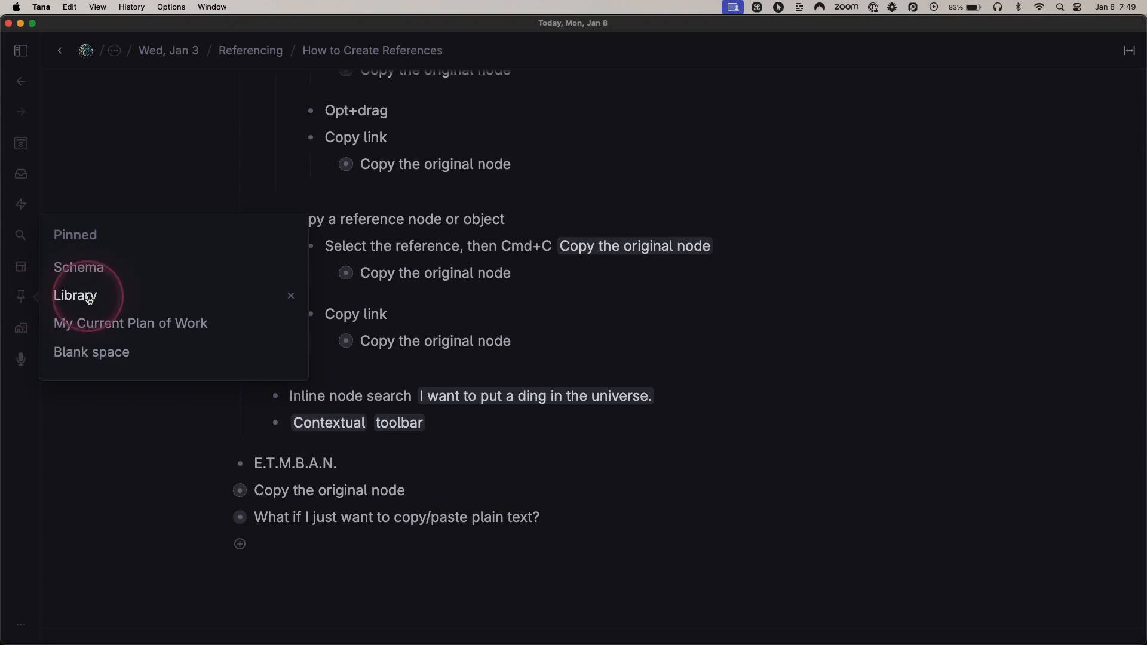
left_click(75, 296)
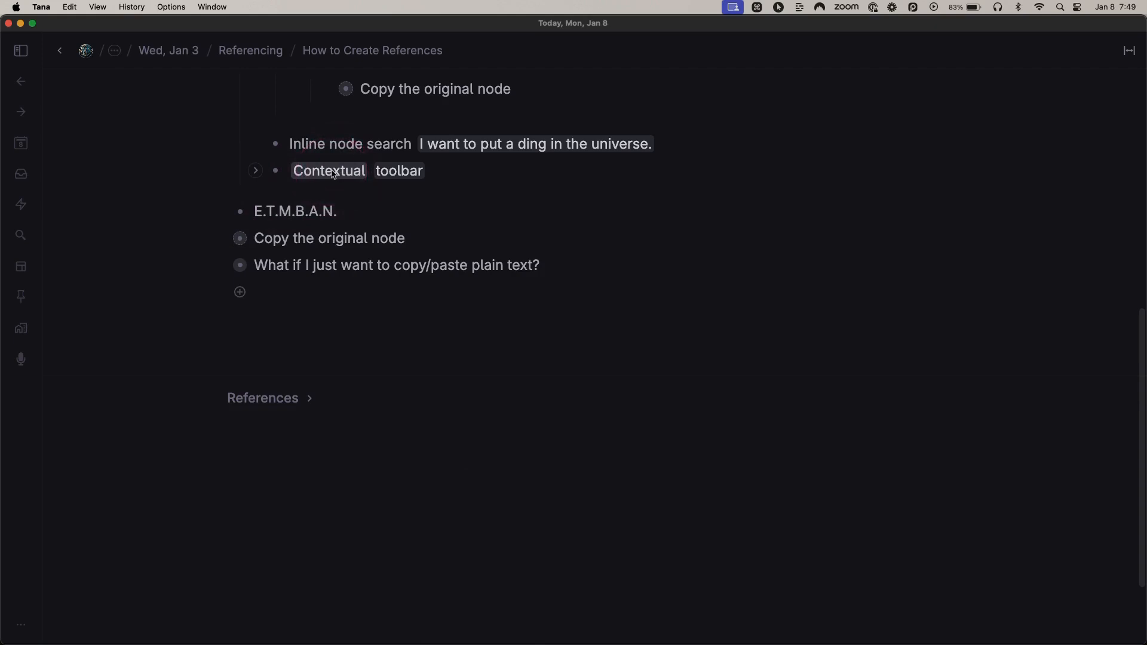
Expand the plain-text paste question and select 'node or object' in the heading.
left_click(239, 265)
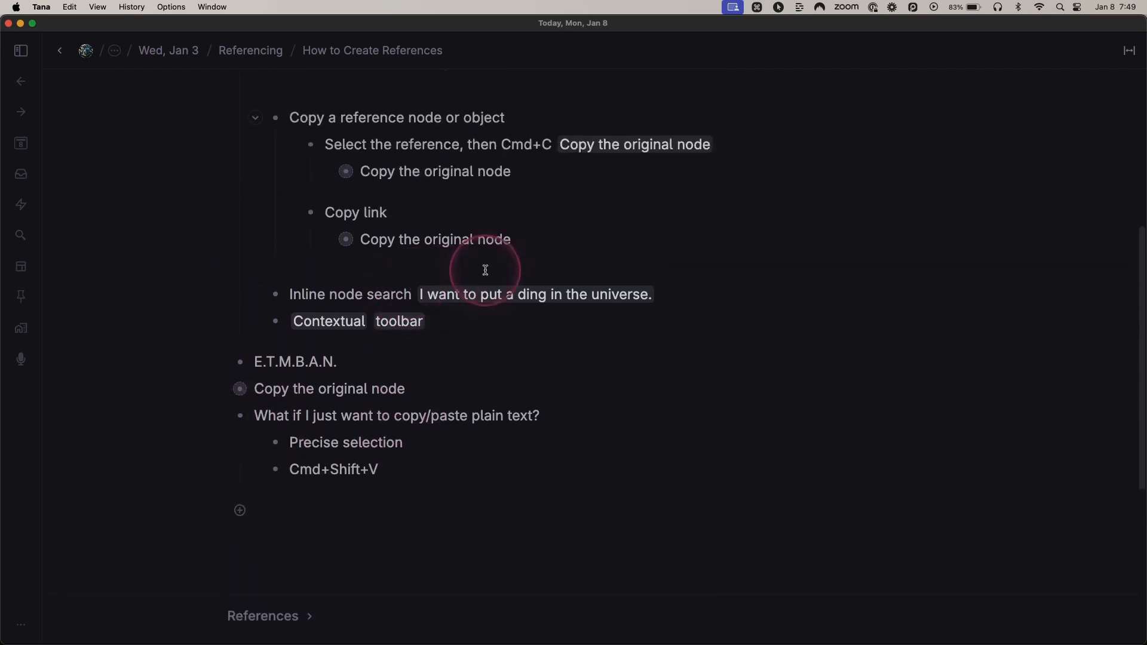
left_click(424, 239)
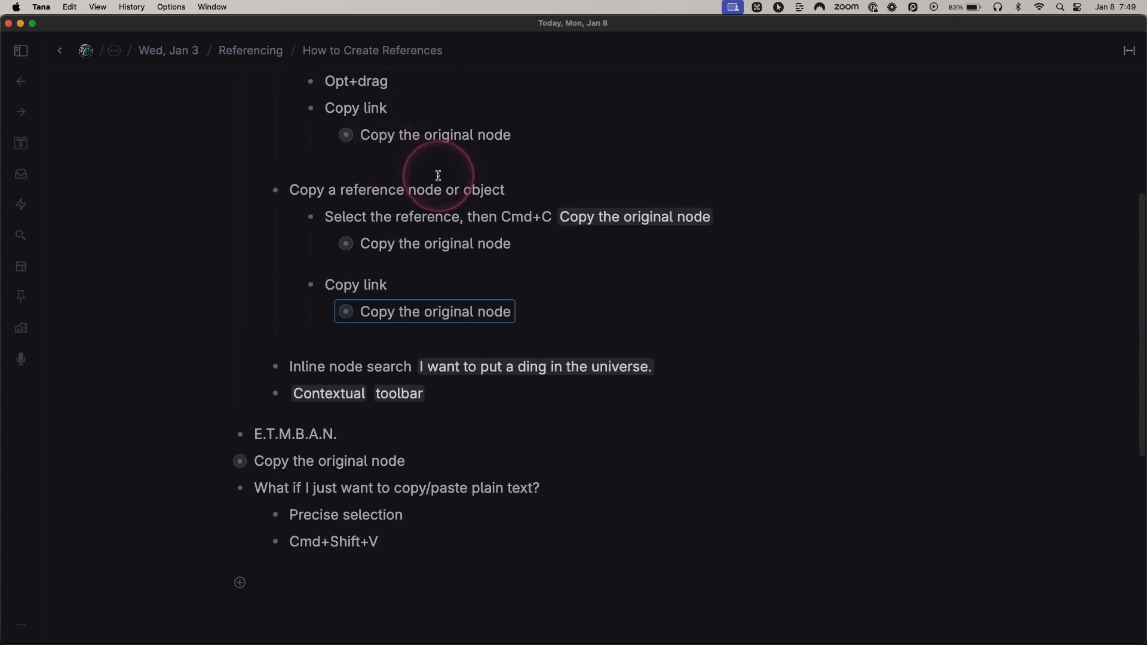
left_click_drag(408, 190, 510, 189)
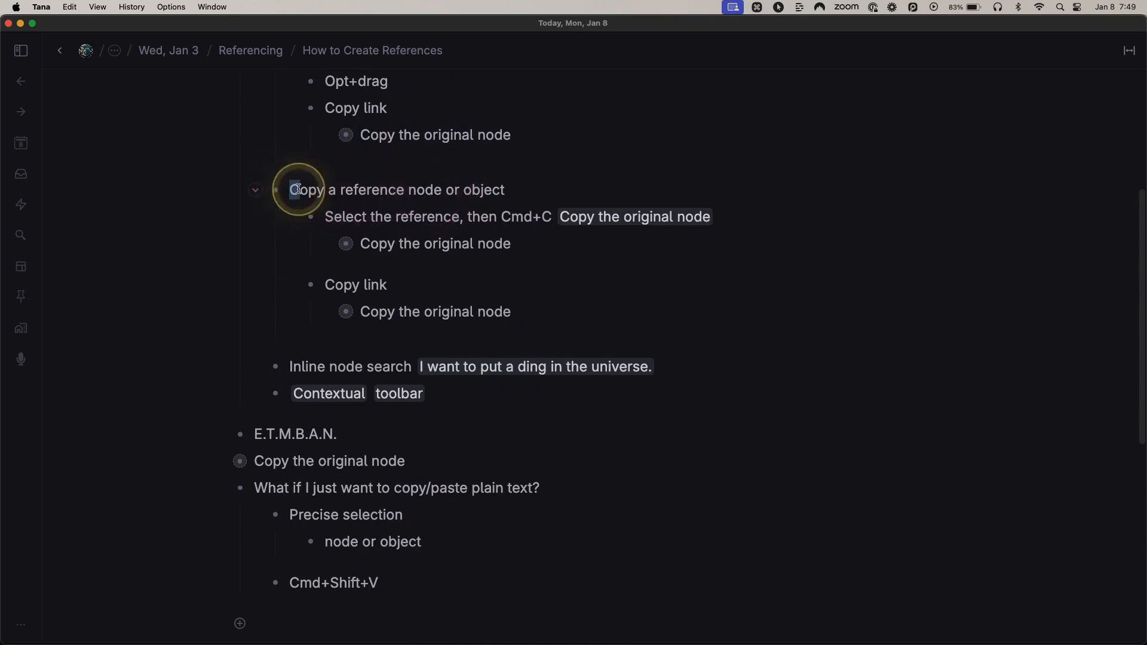
Copy the full 'Copy a reference node or object' text and paste it under Precise selection.
left_click_drag(297, 189, 503, 189)
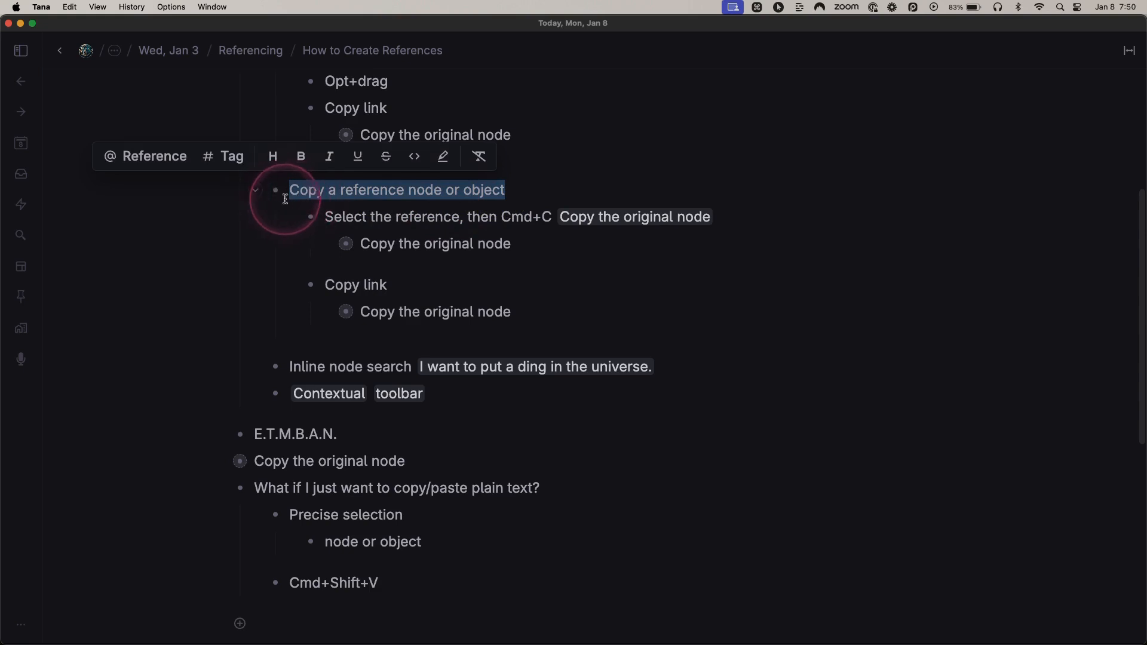
key("cmd+c")
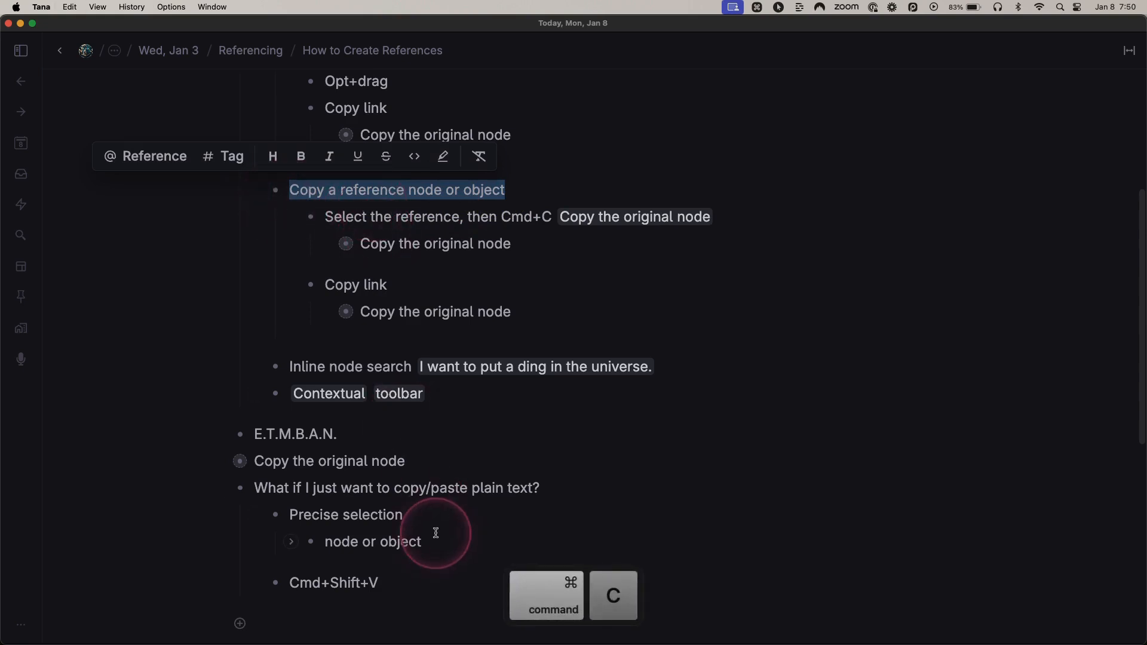
key("cmd+v")
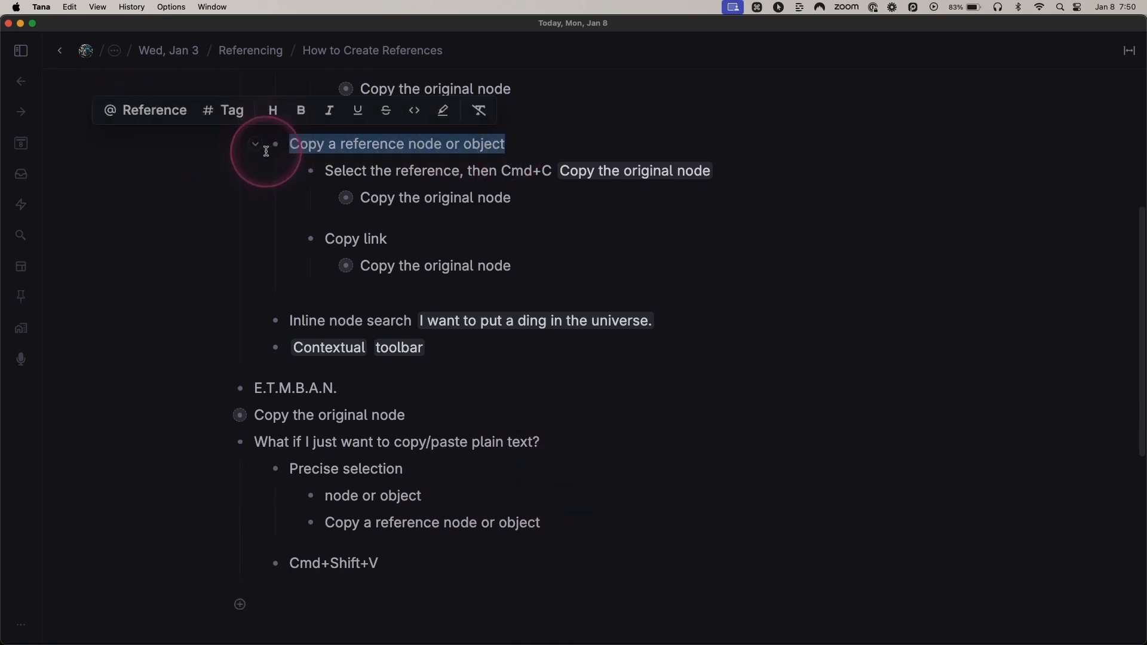
left_click(276, 143)
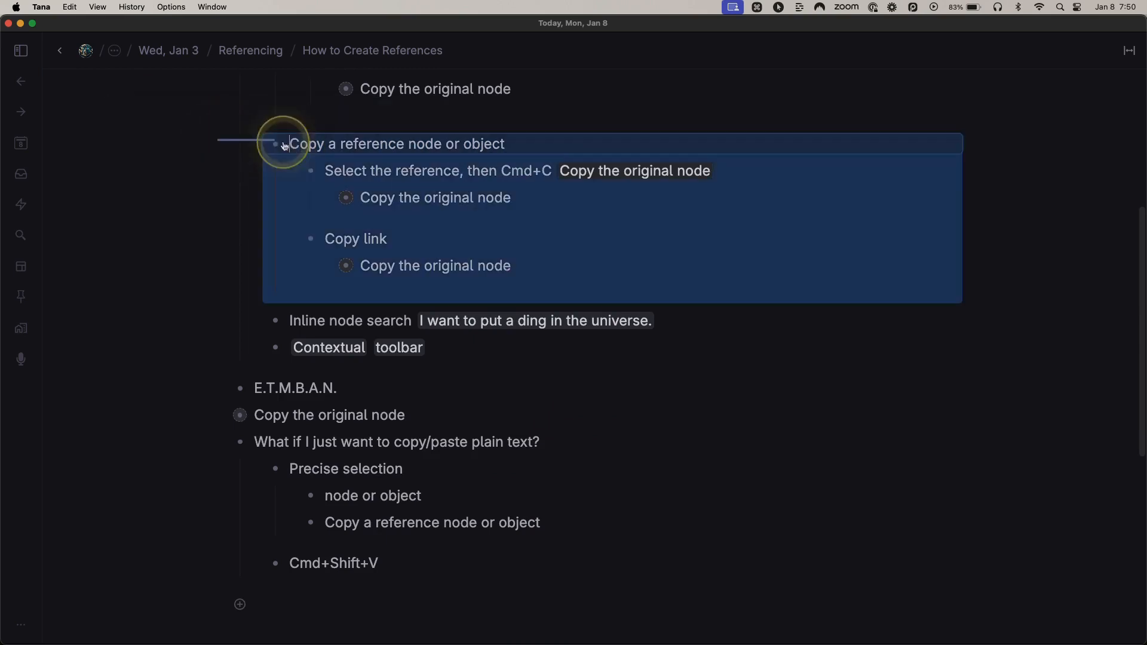
Add the node reference under Precise selection, then paste the question block as plain text under Cmd+Shift+V.
left_click(327, 150)
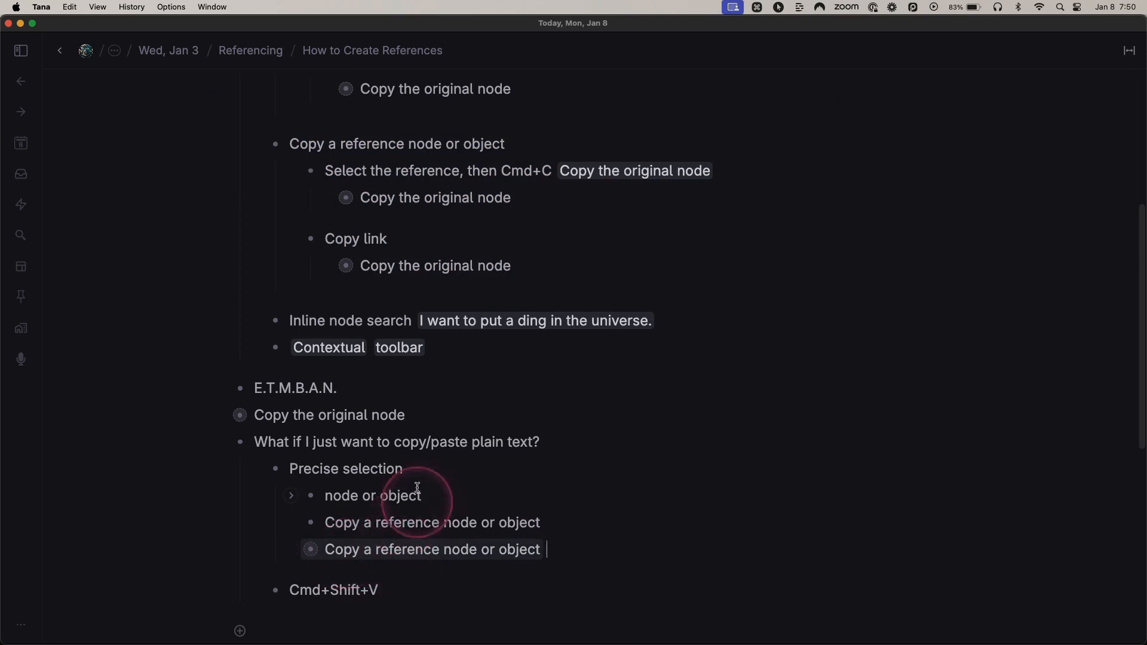
key("cmd+c")
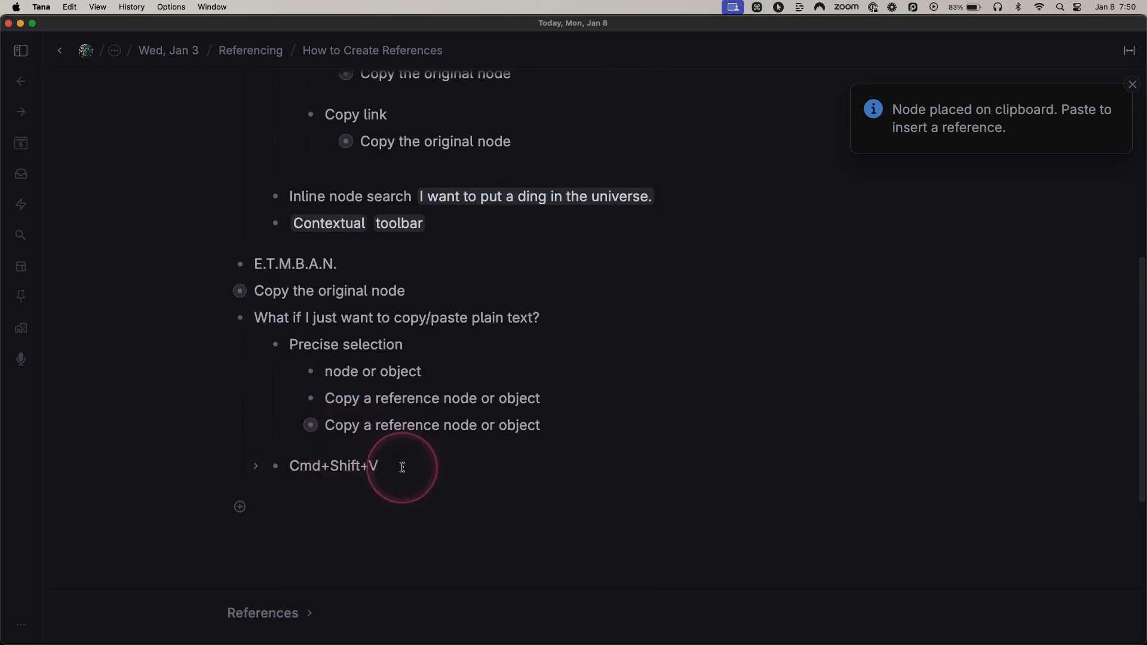
key("Return")
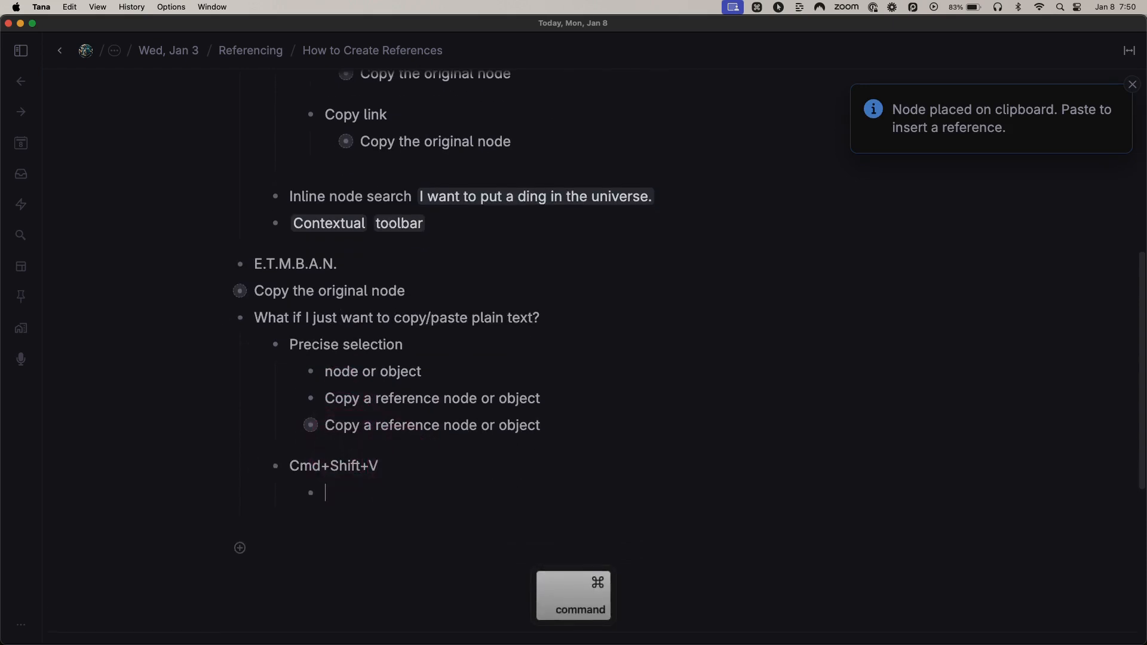
key("cmd+shift+v")
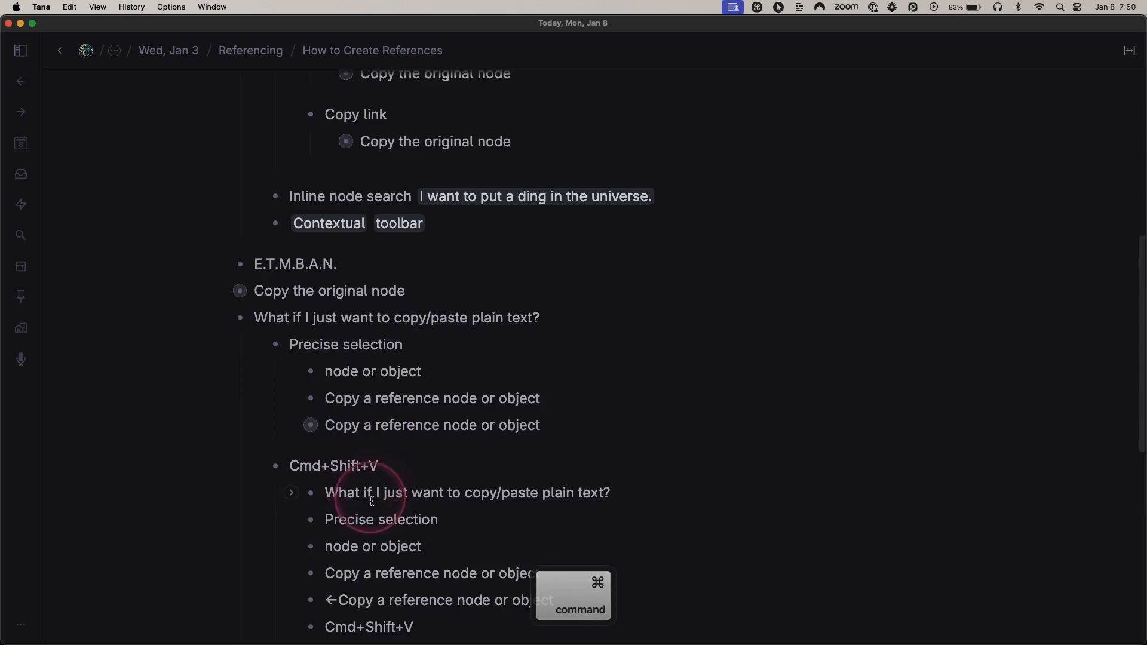